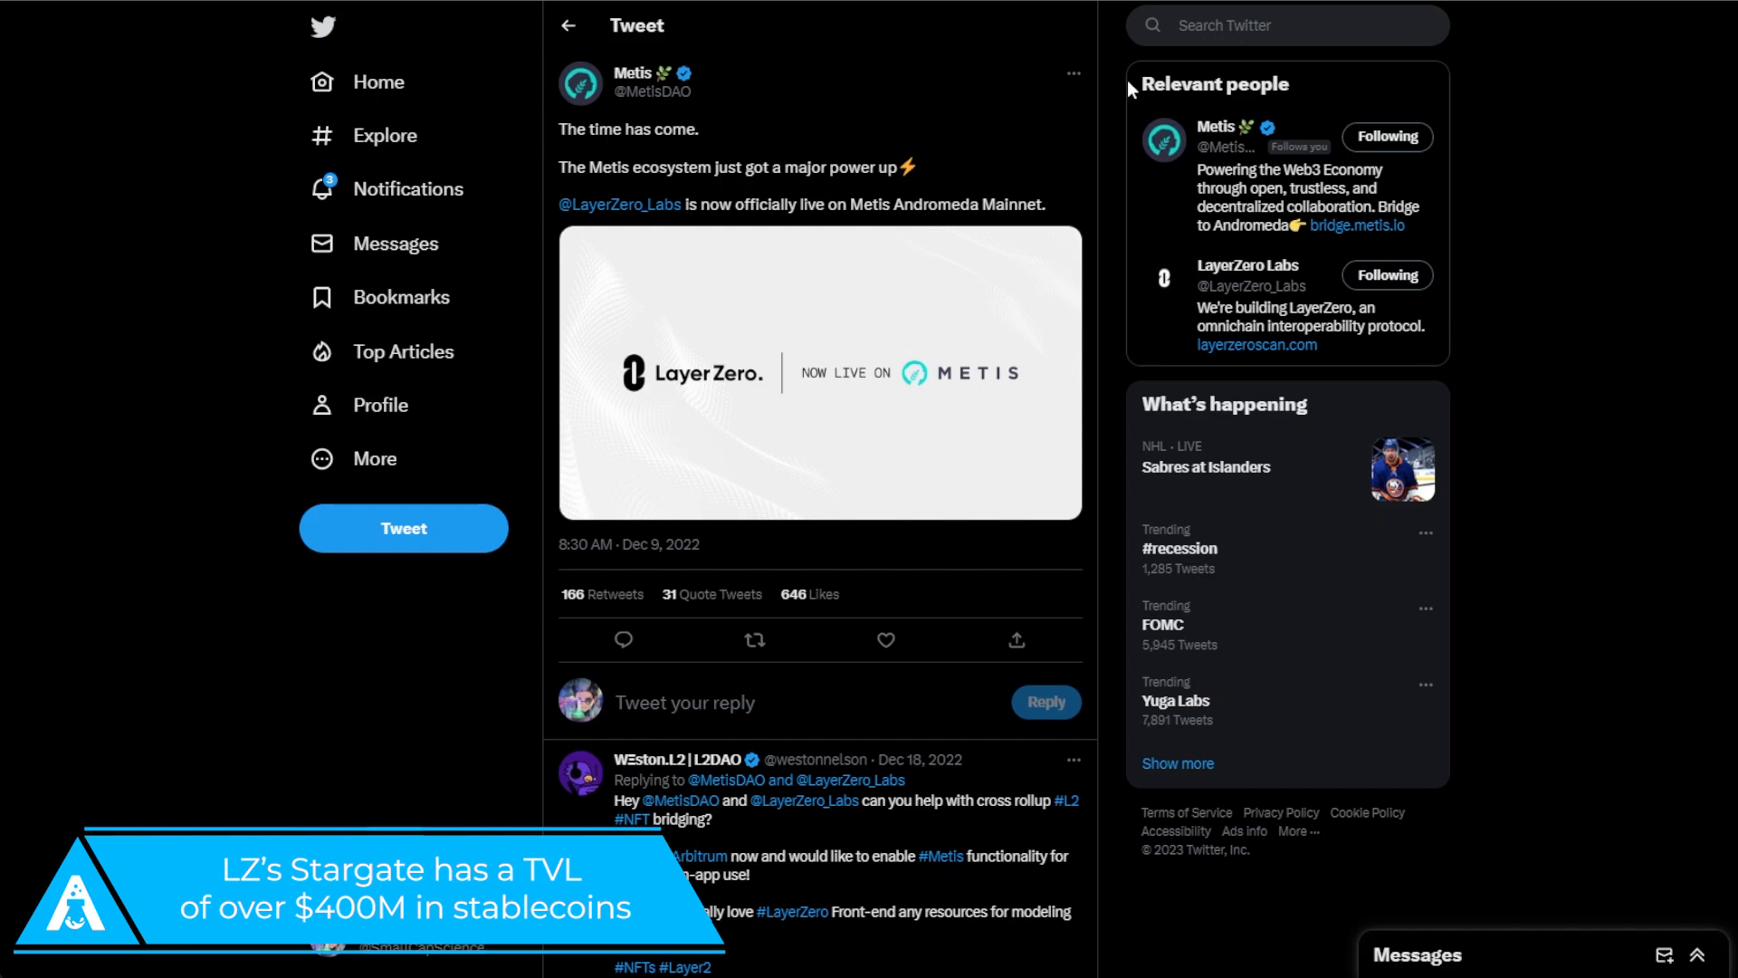
pyautogui.moveTo(1059, 214)
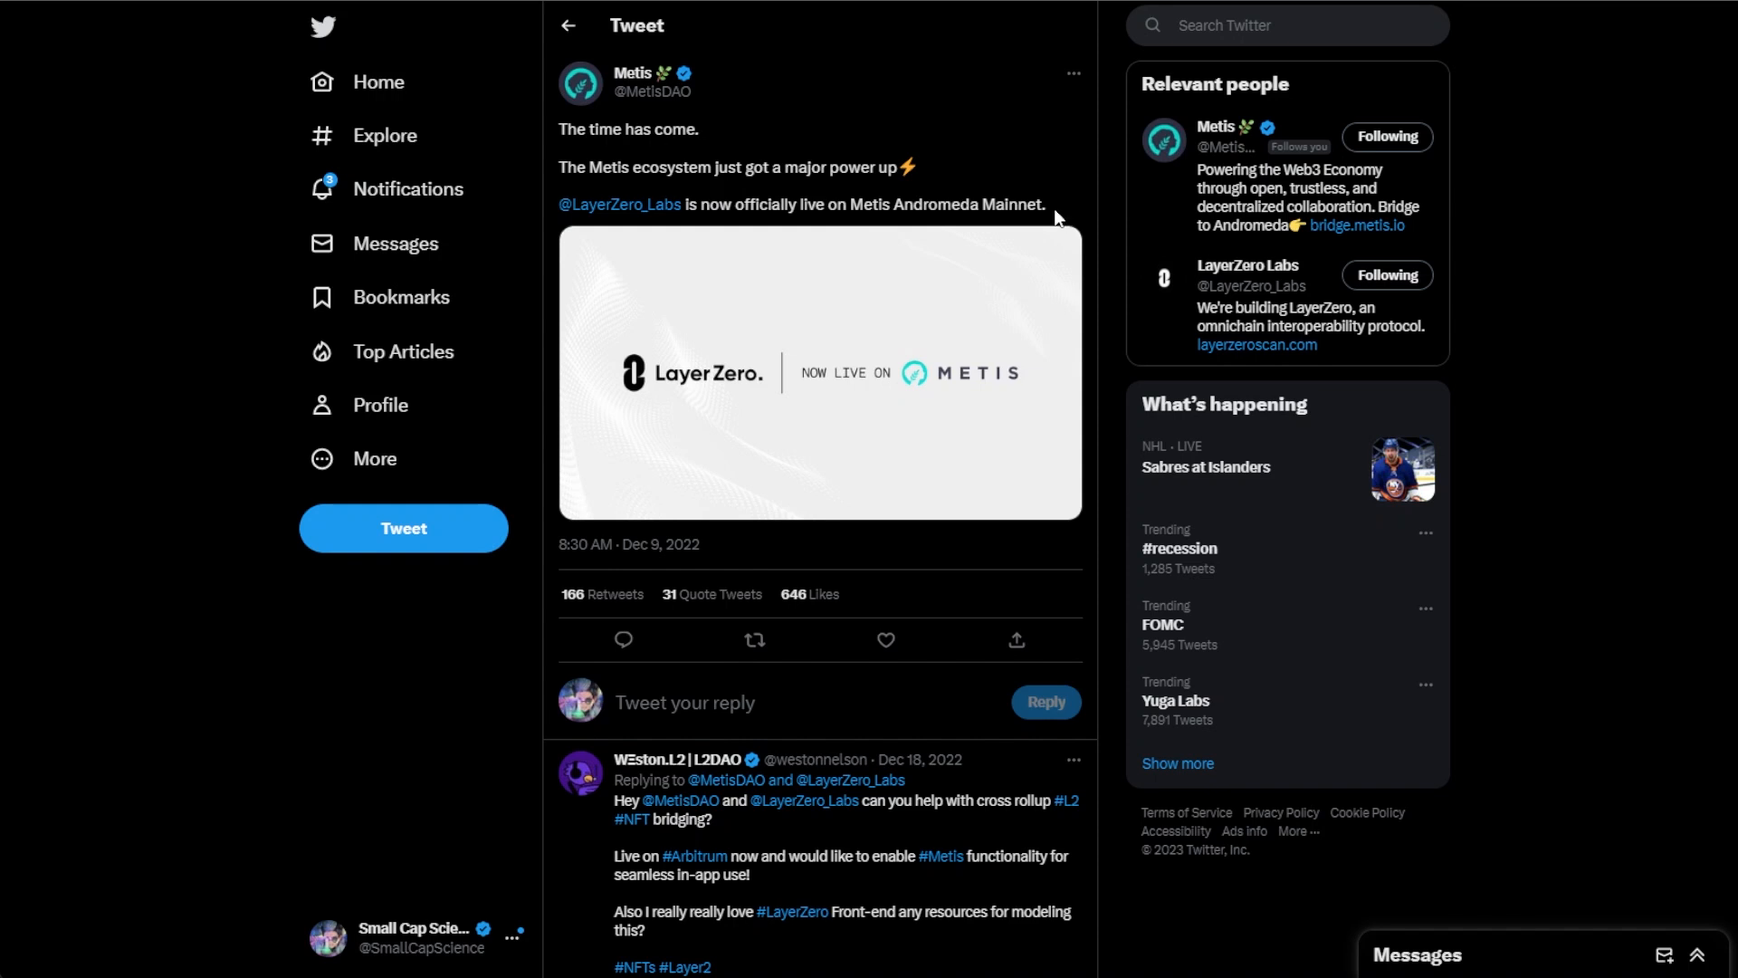
pyautogui.moveTo(1039, 197)
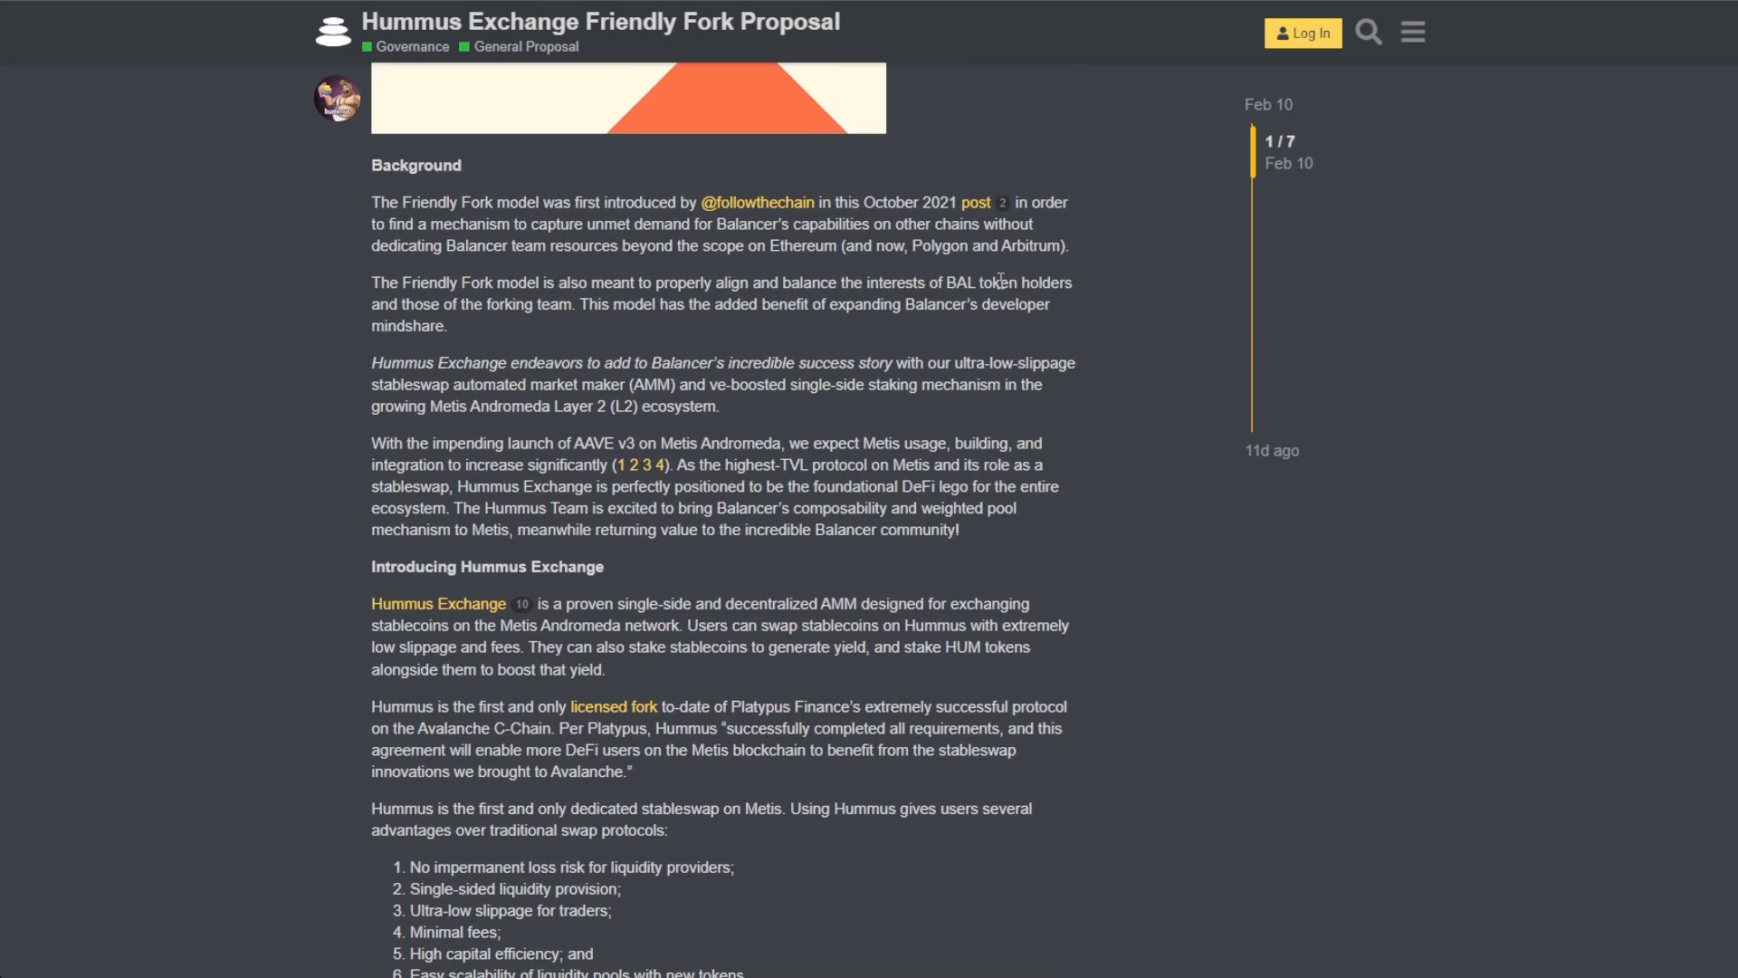
pyautogui.moveTo(802, 442)
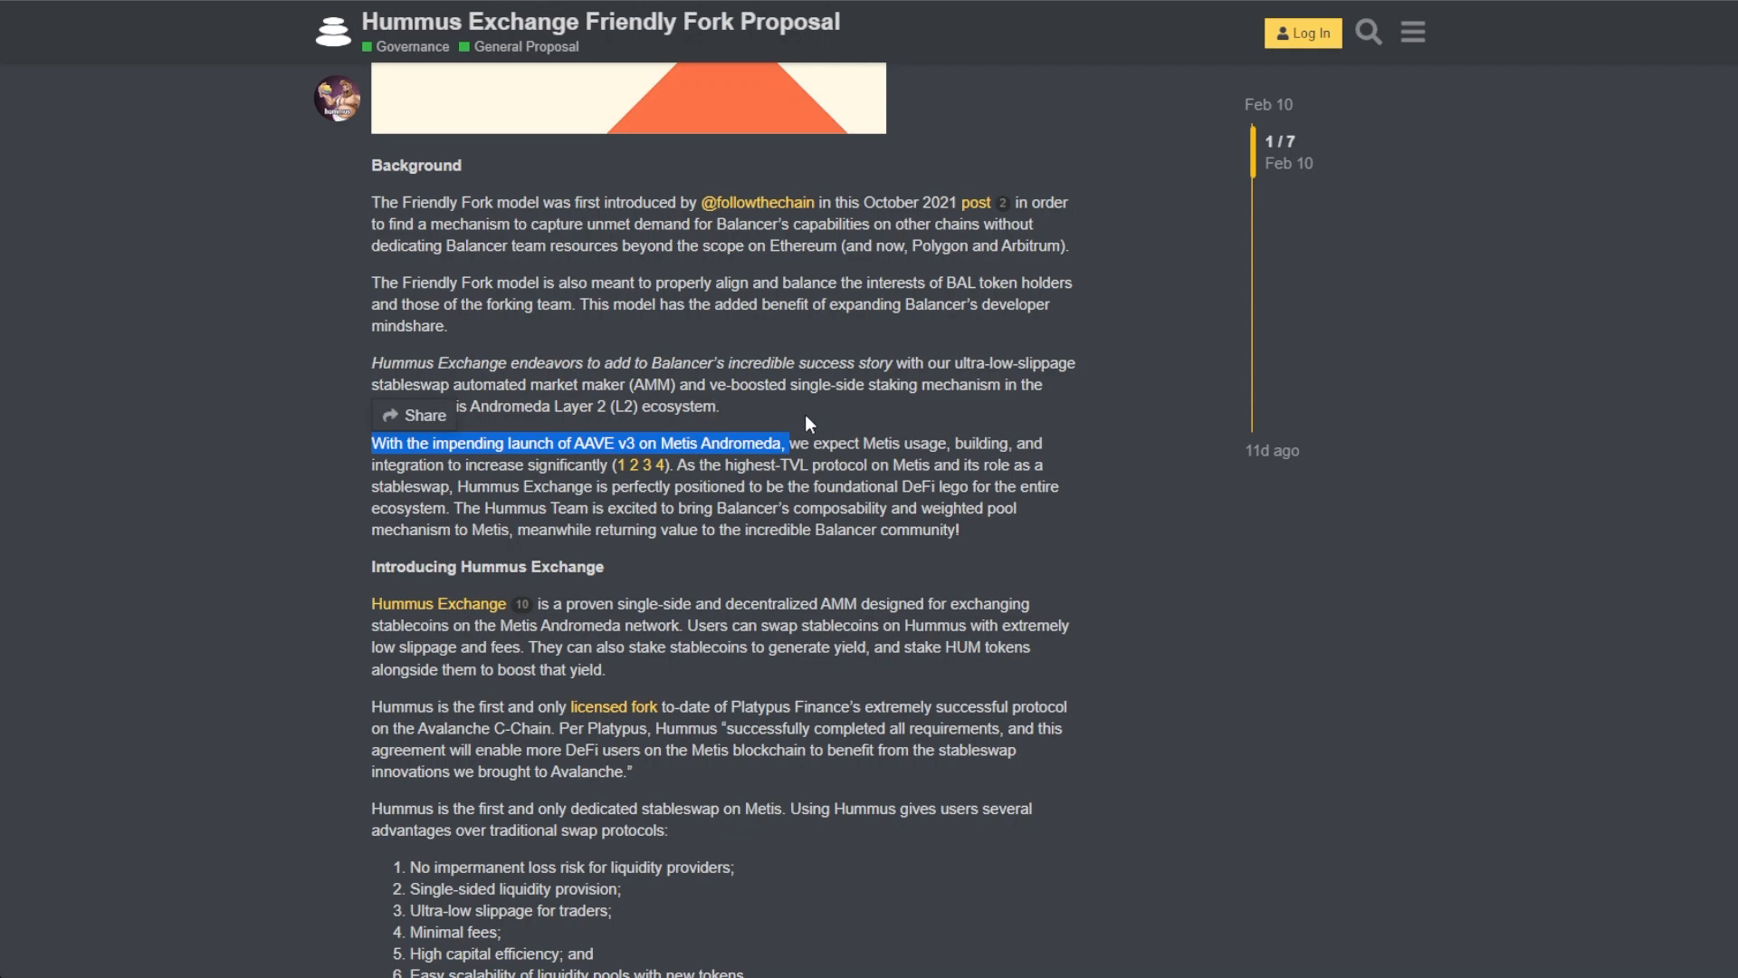
pyautogui.moveTo(977, 590)
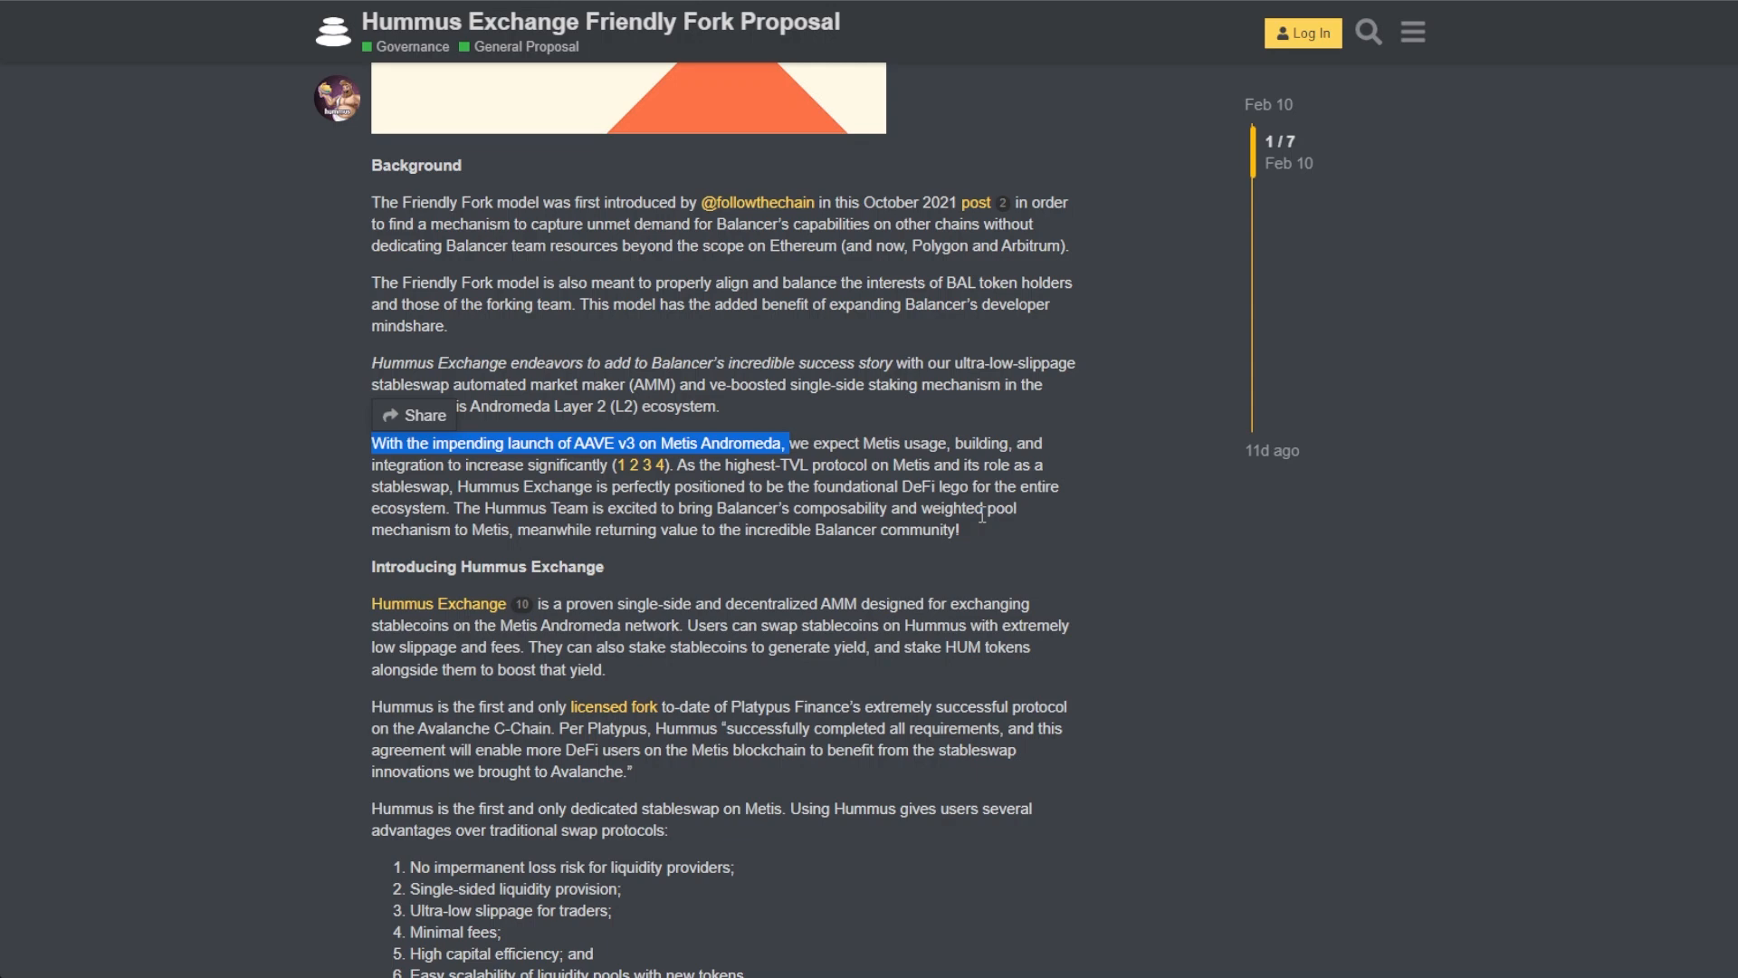
pyautogui.moveTo(1009, 438)
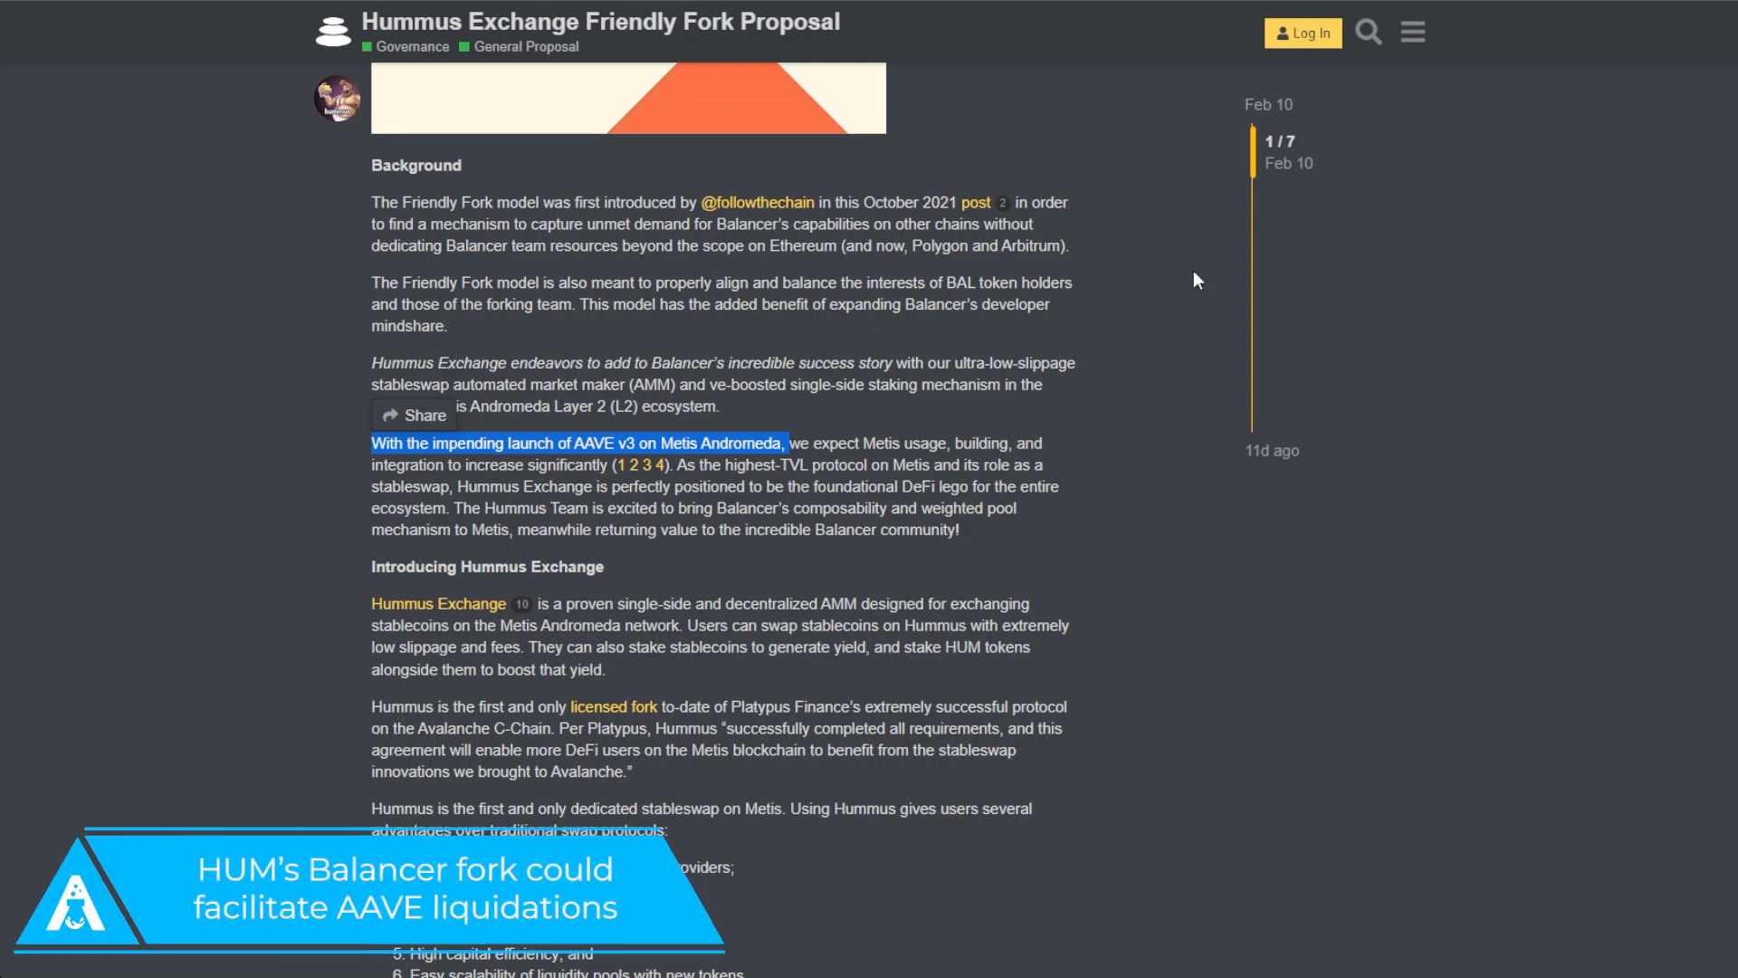
pyautogui.moveTo(1285, 148)
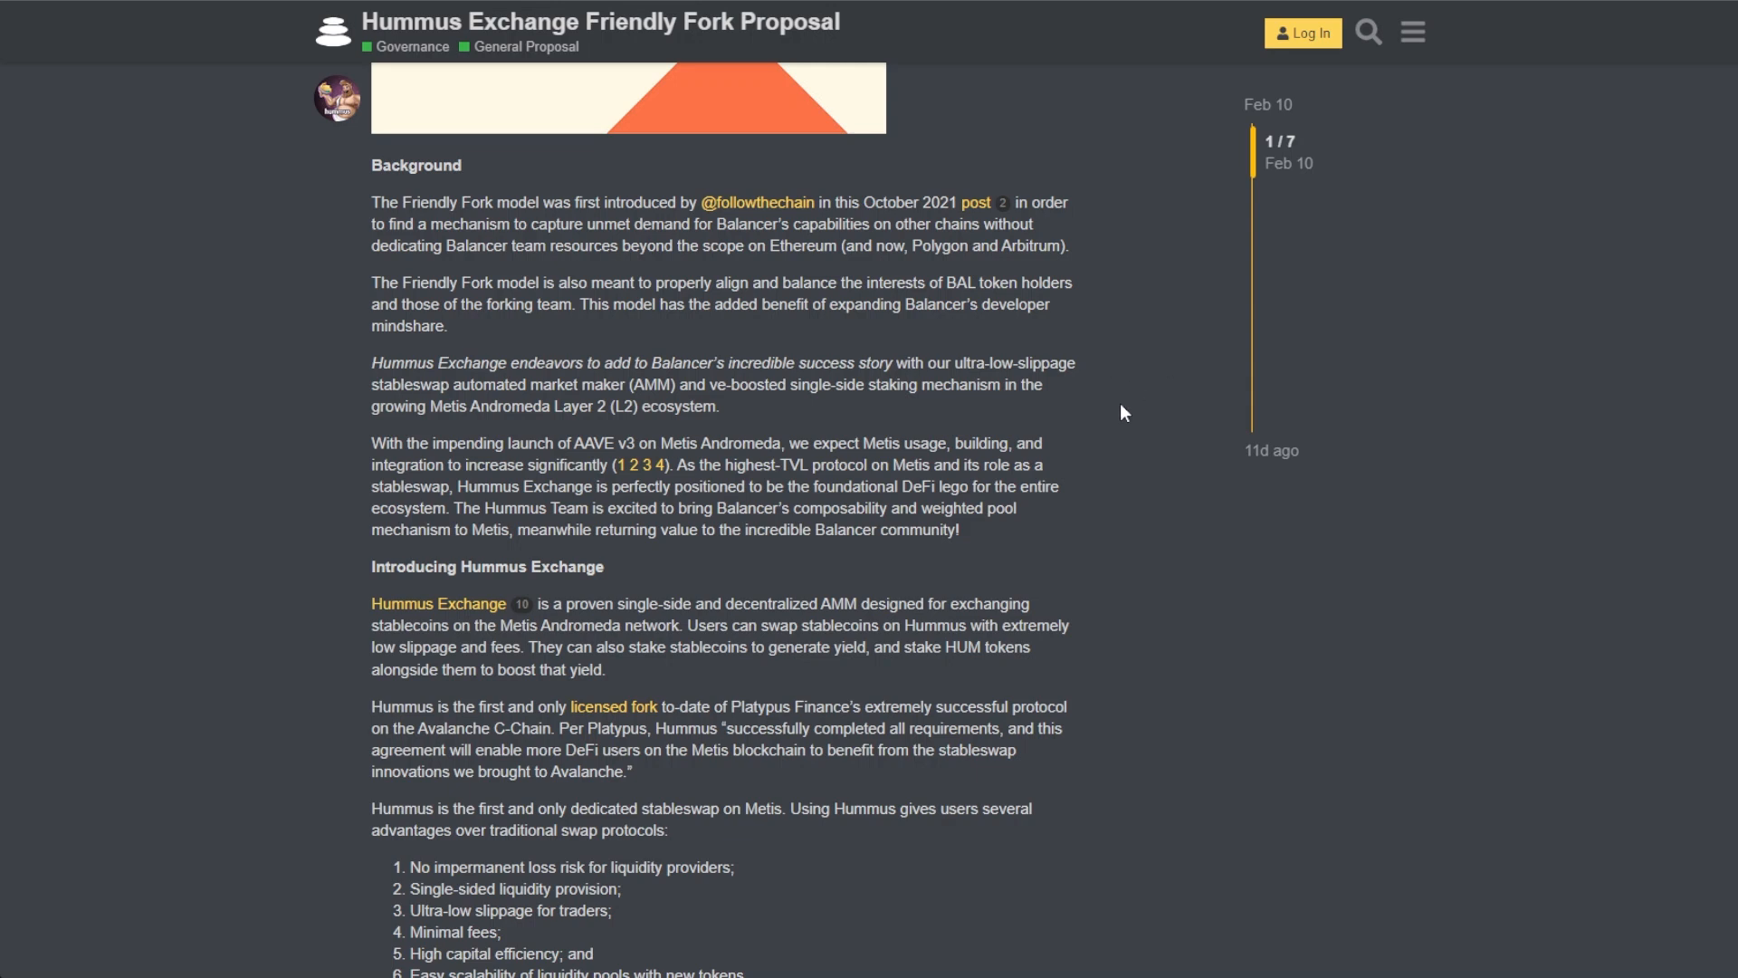
pyautogui.moveTo(1166, 369)
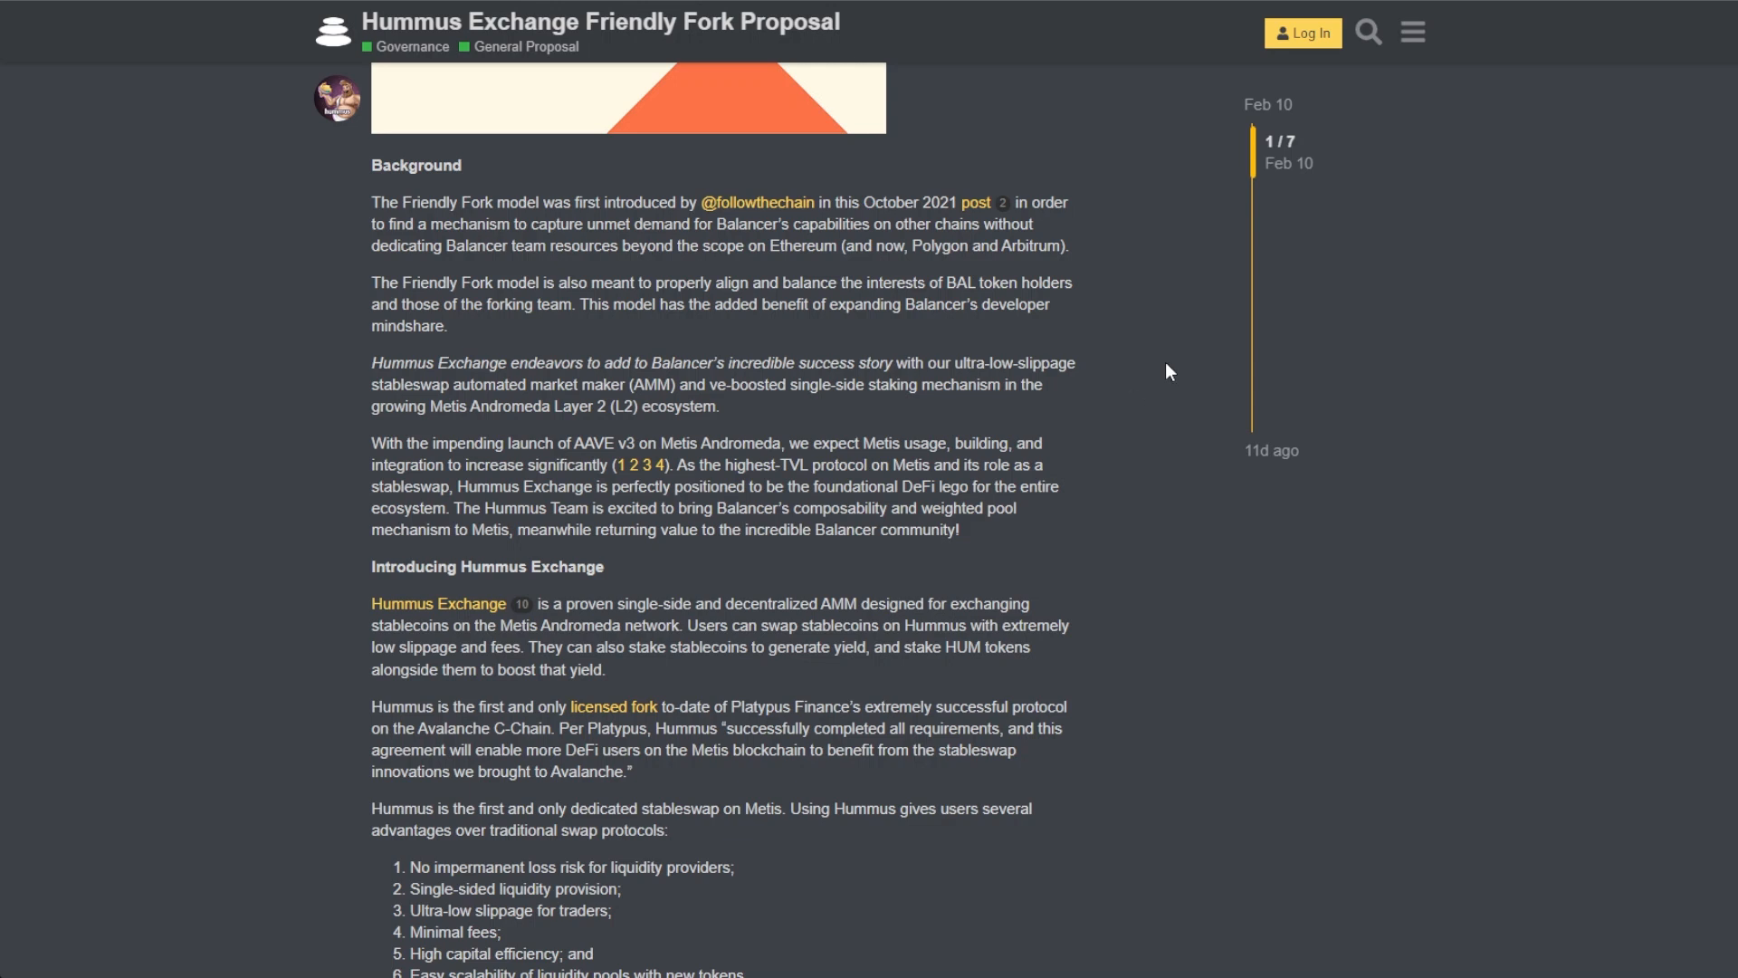
pyautogui.moveTo(572, 278)
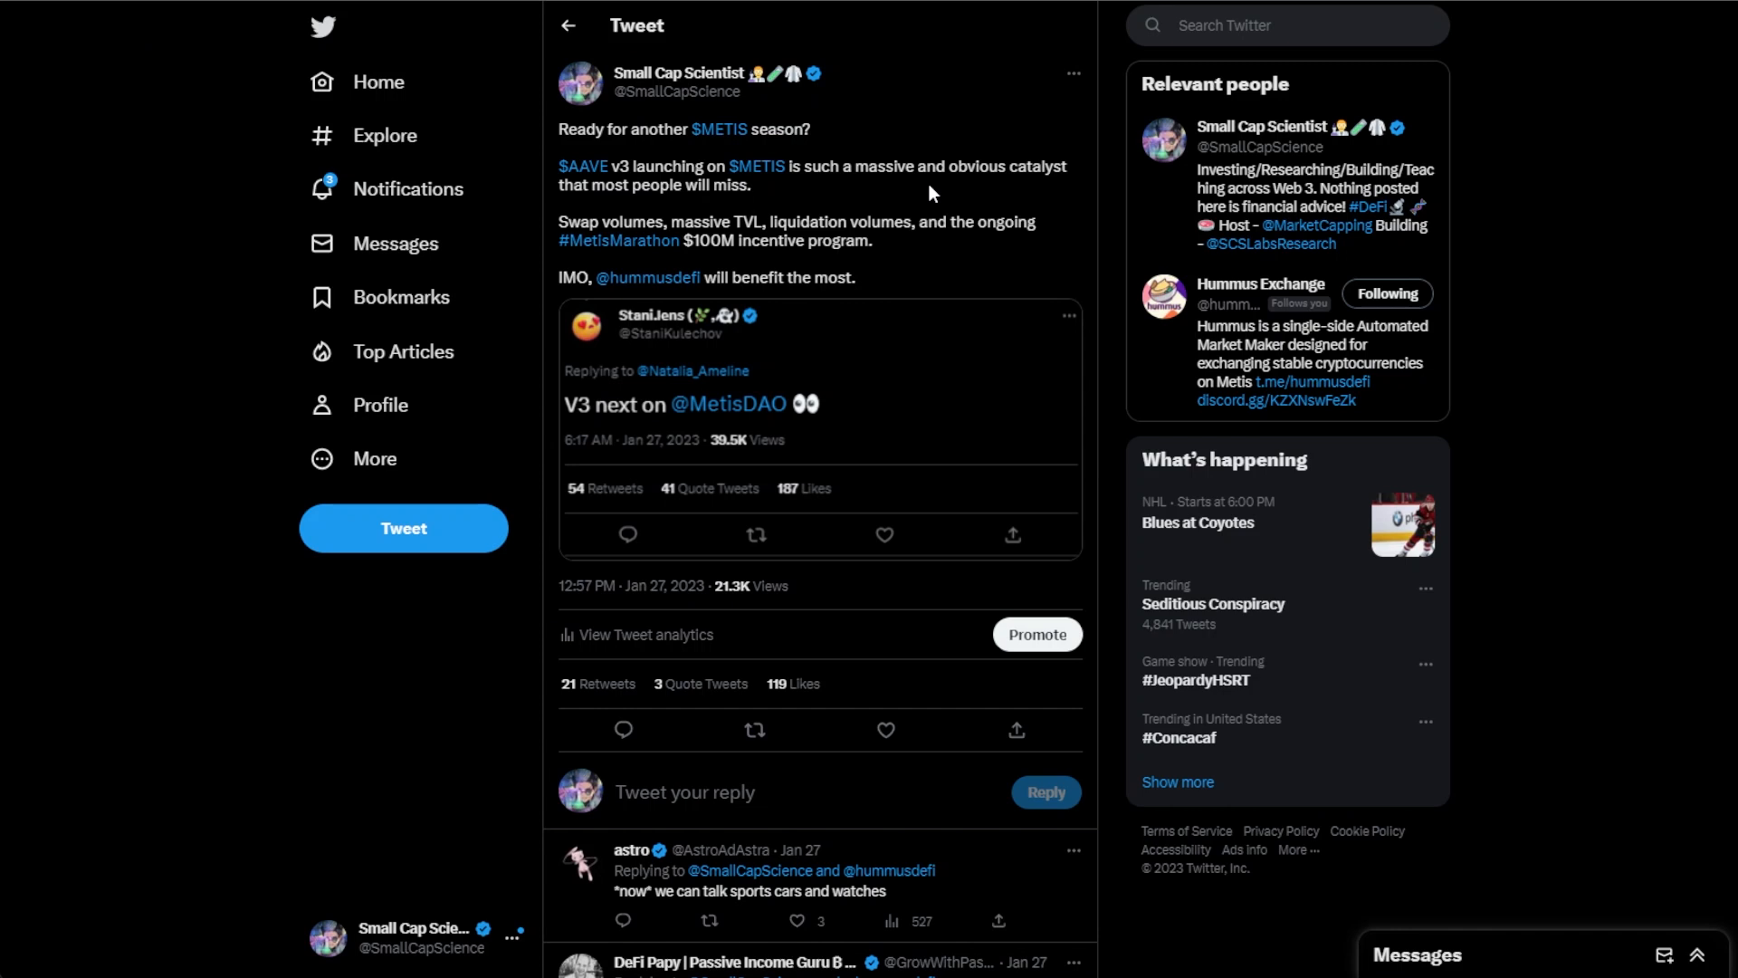
pyautogui.moveTo(1055, 24)
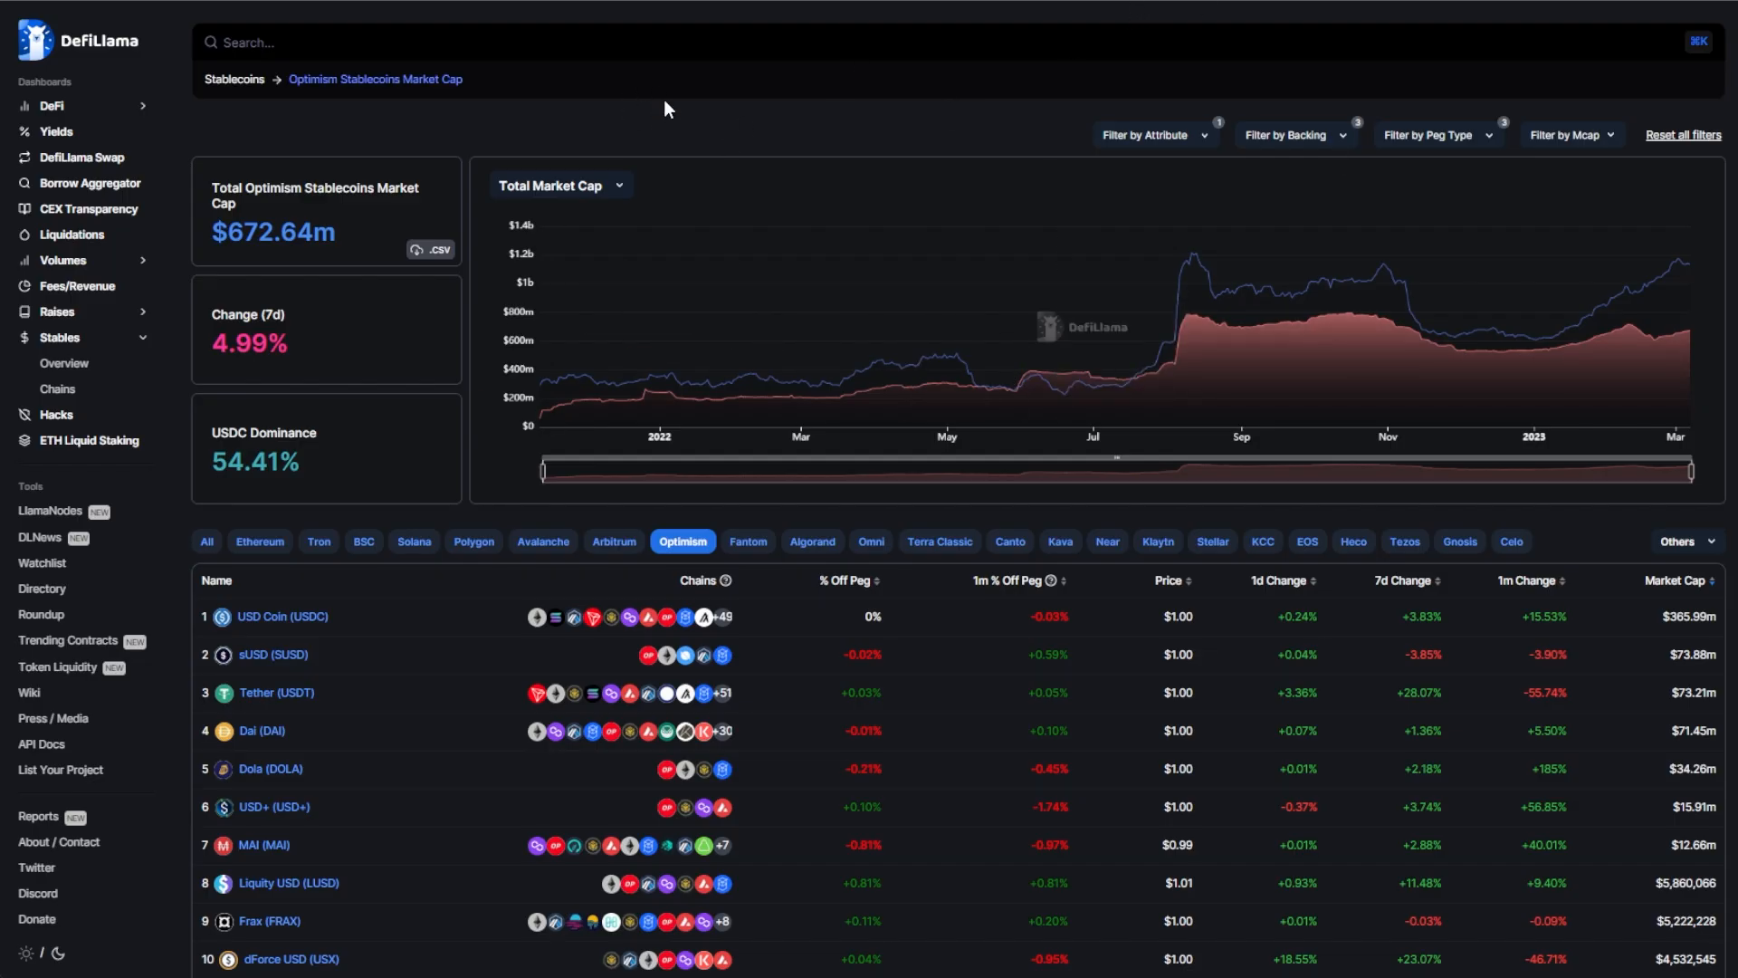
pyautogui.moveTo(1080, 458)
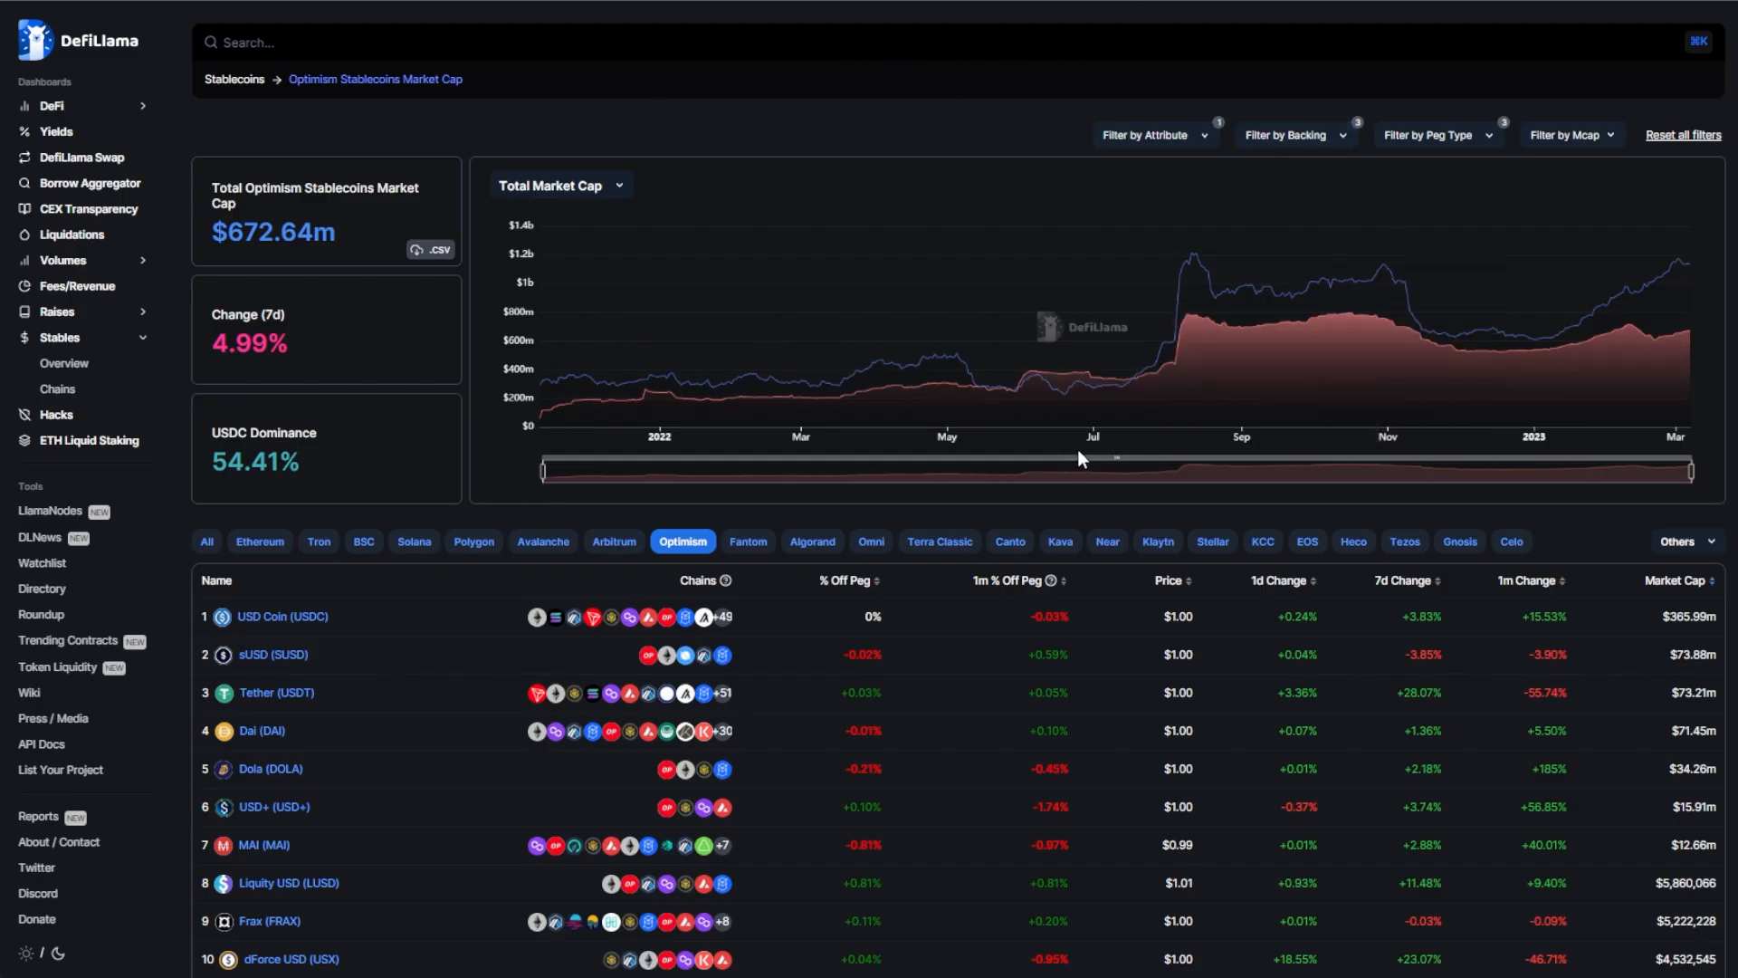
pyautogui.moveTo(1202, 413)
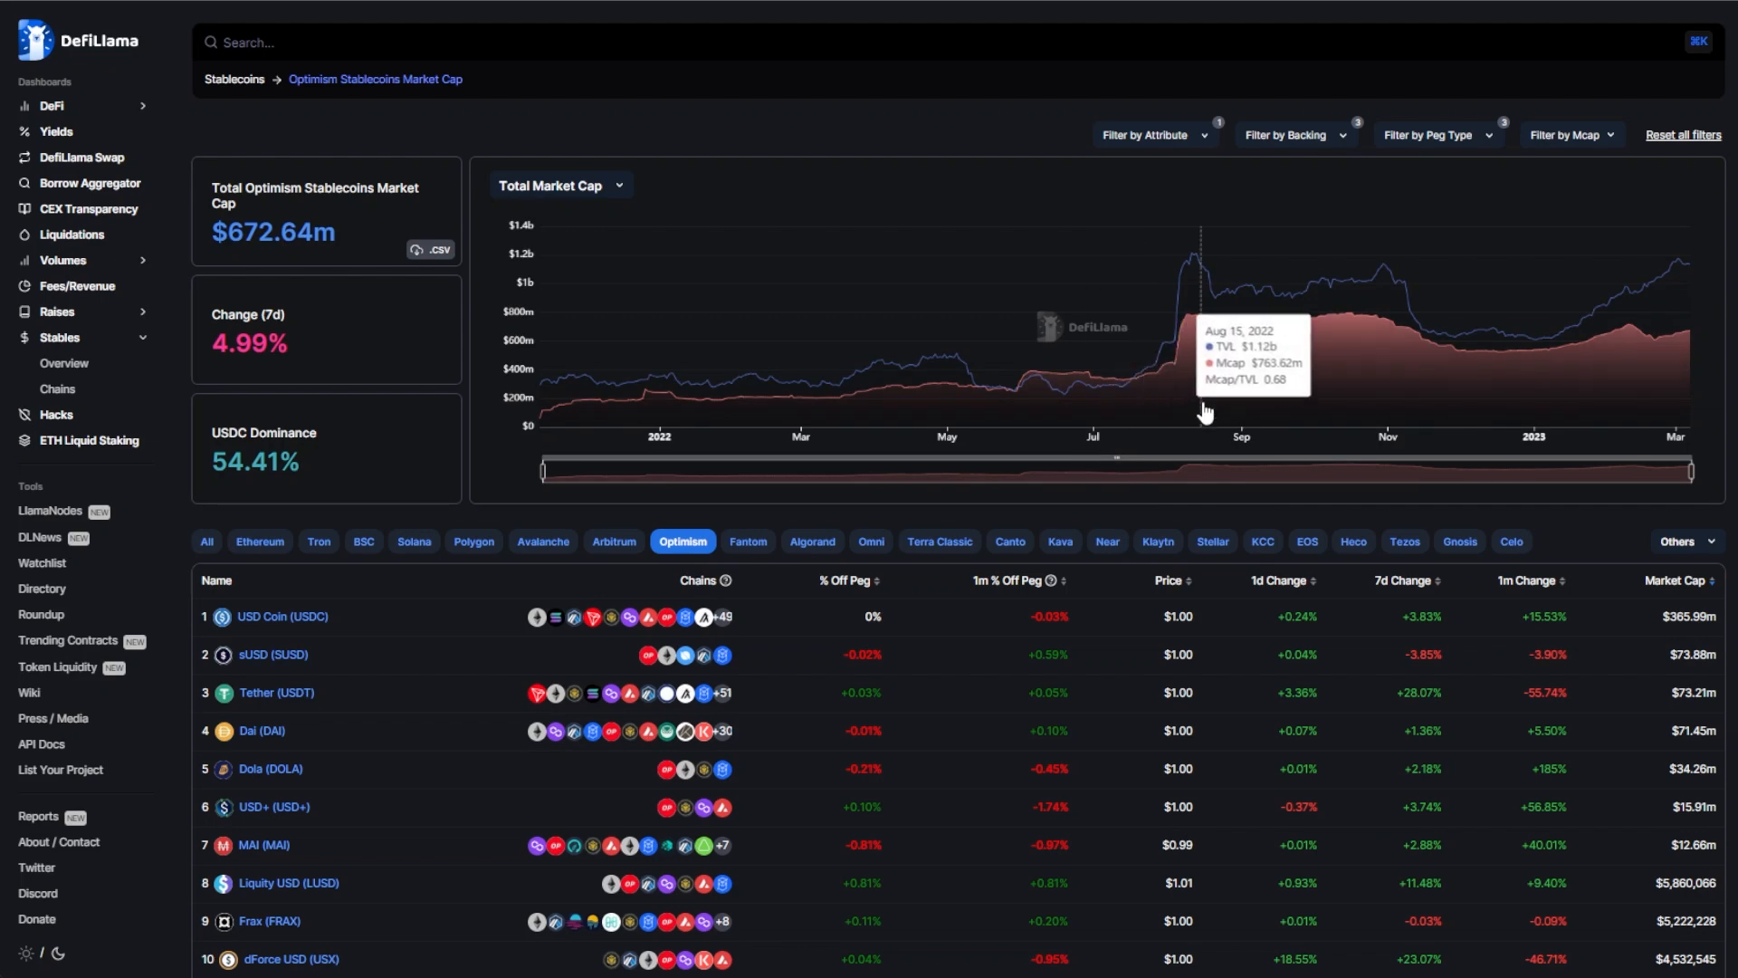
pyautogui.moveTo(1139, 395)
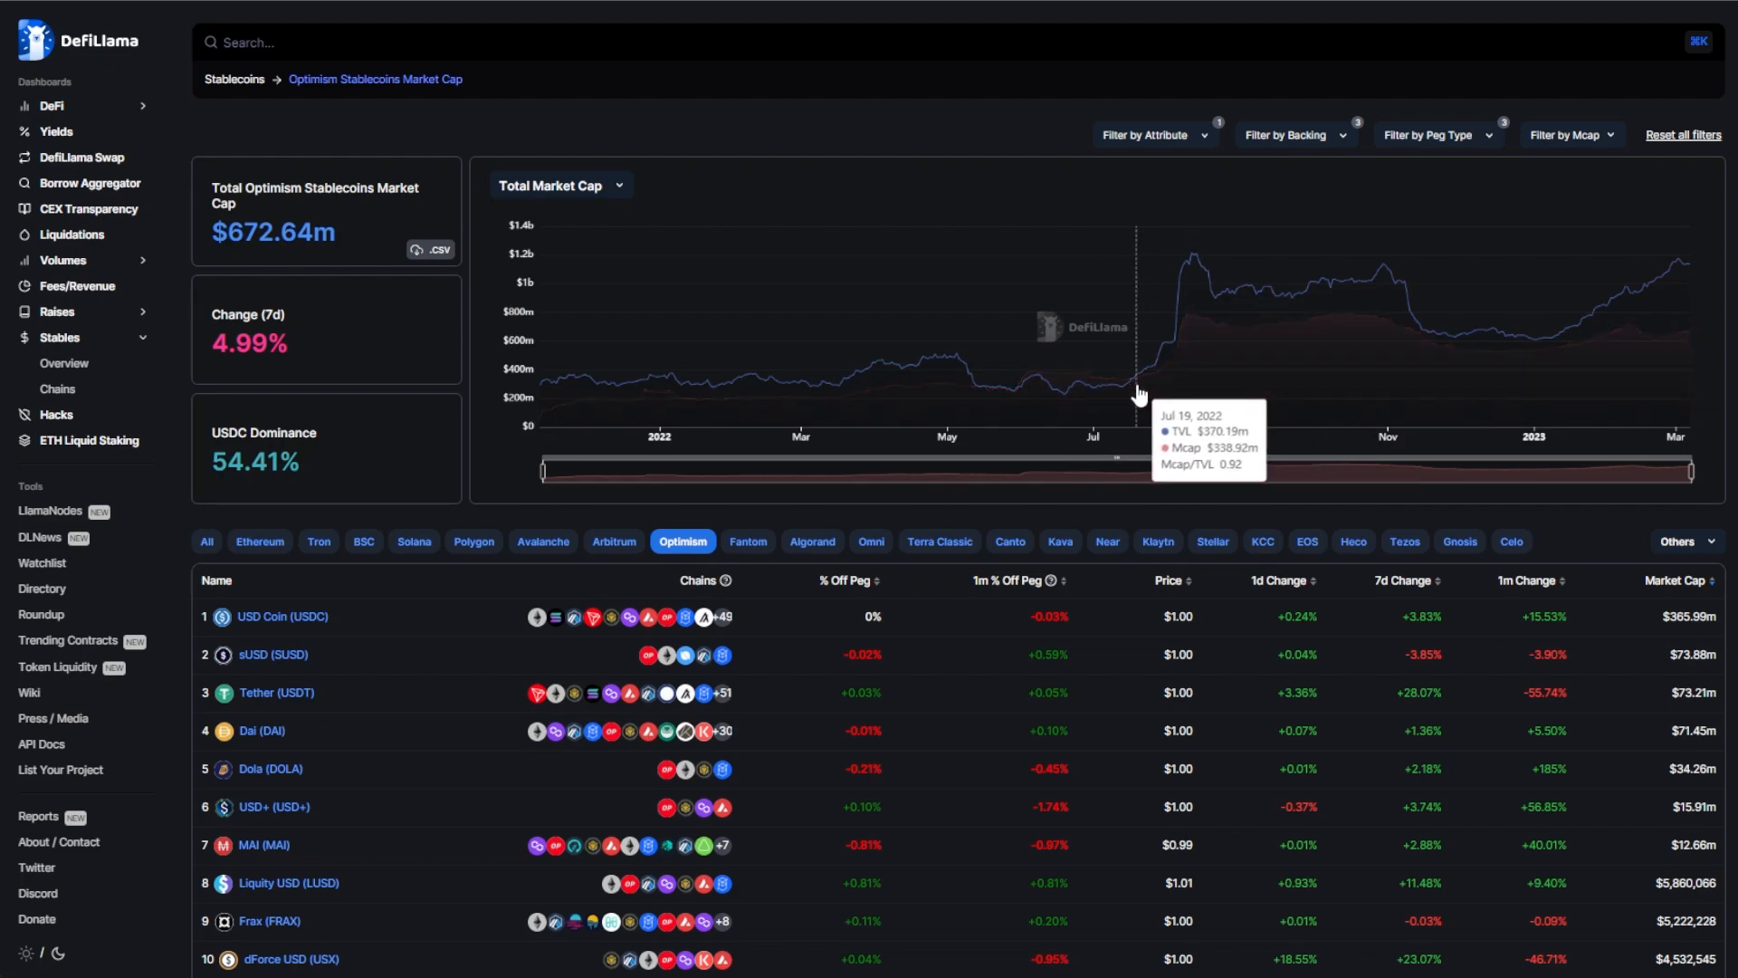
pyautogui.moveTo(1133, 397)
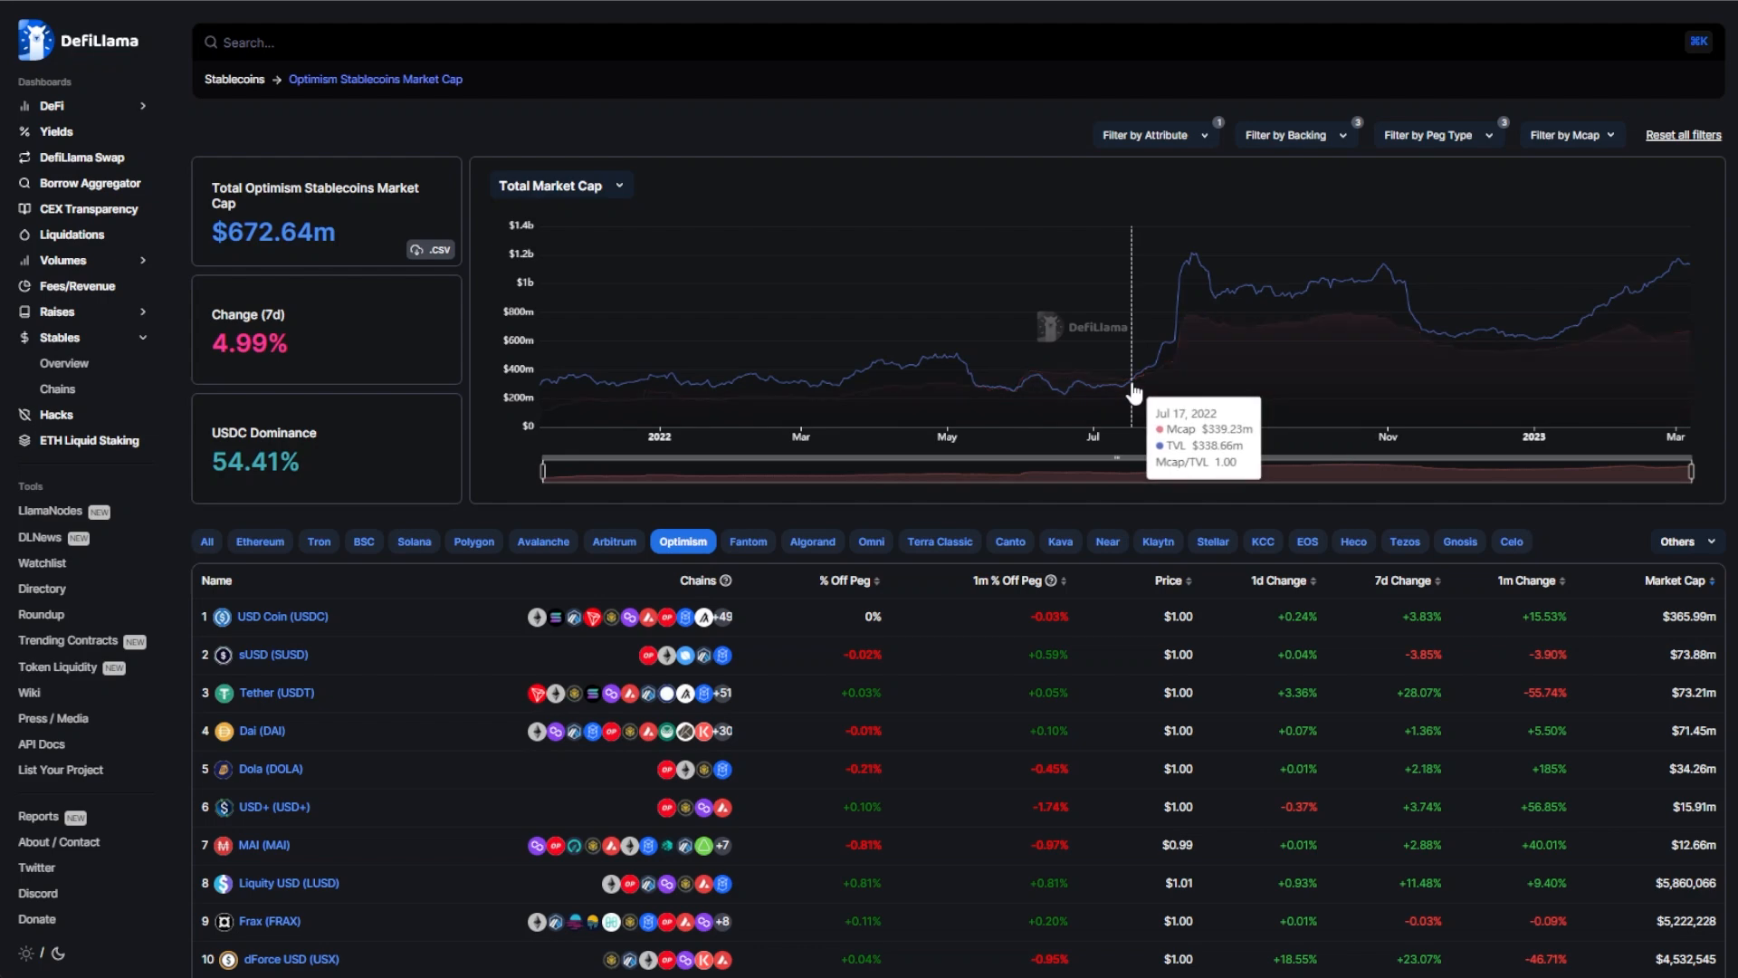
pyautogui.moveTo(1195, 272)
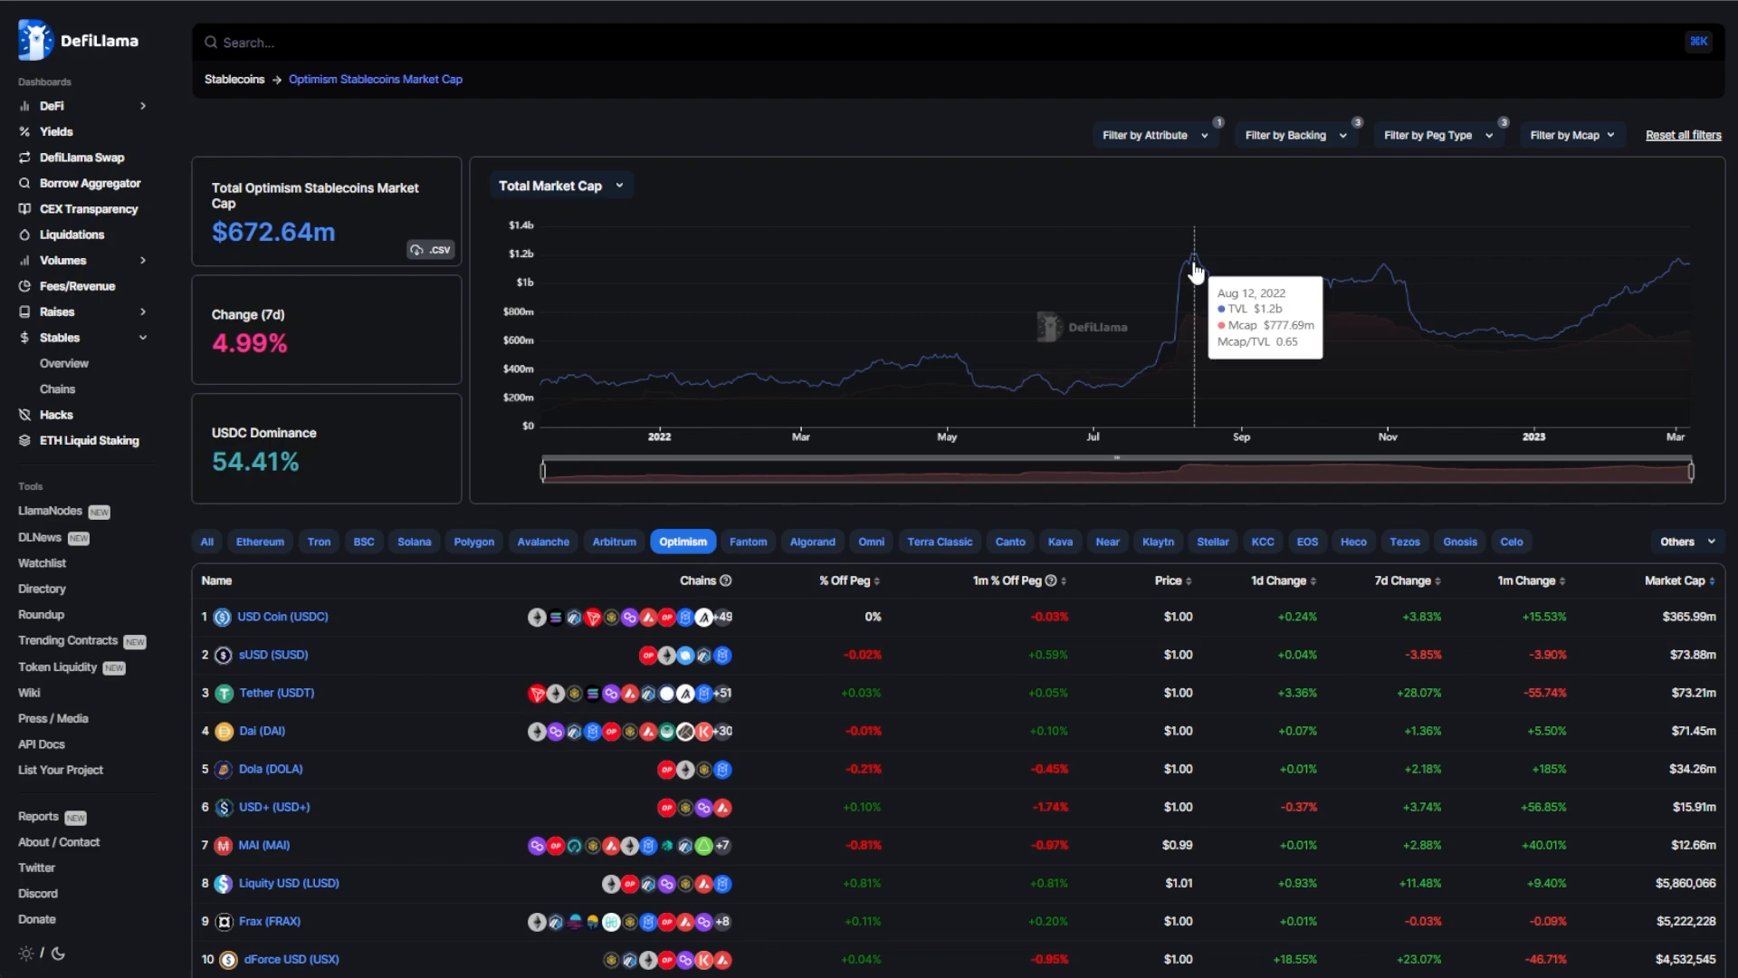
pyautogui.moveTo(1137, 408)
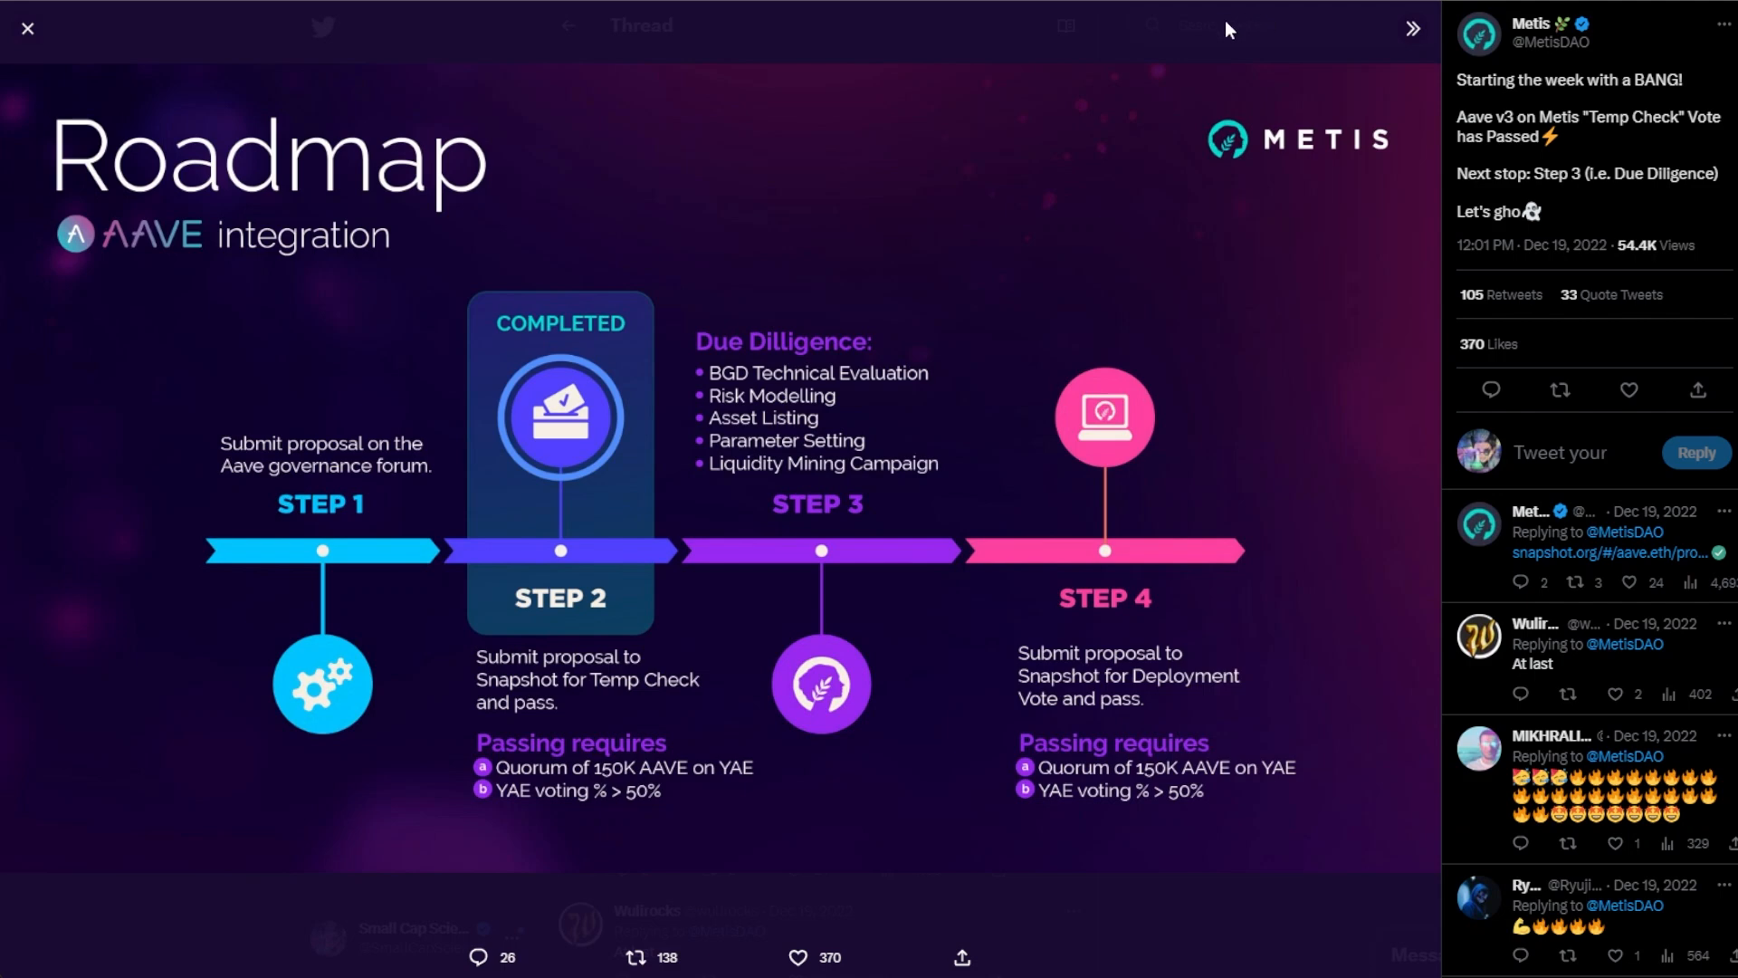
pyautogui.moveTo(1514, 51)
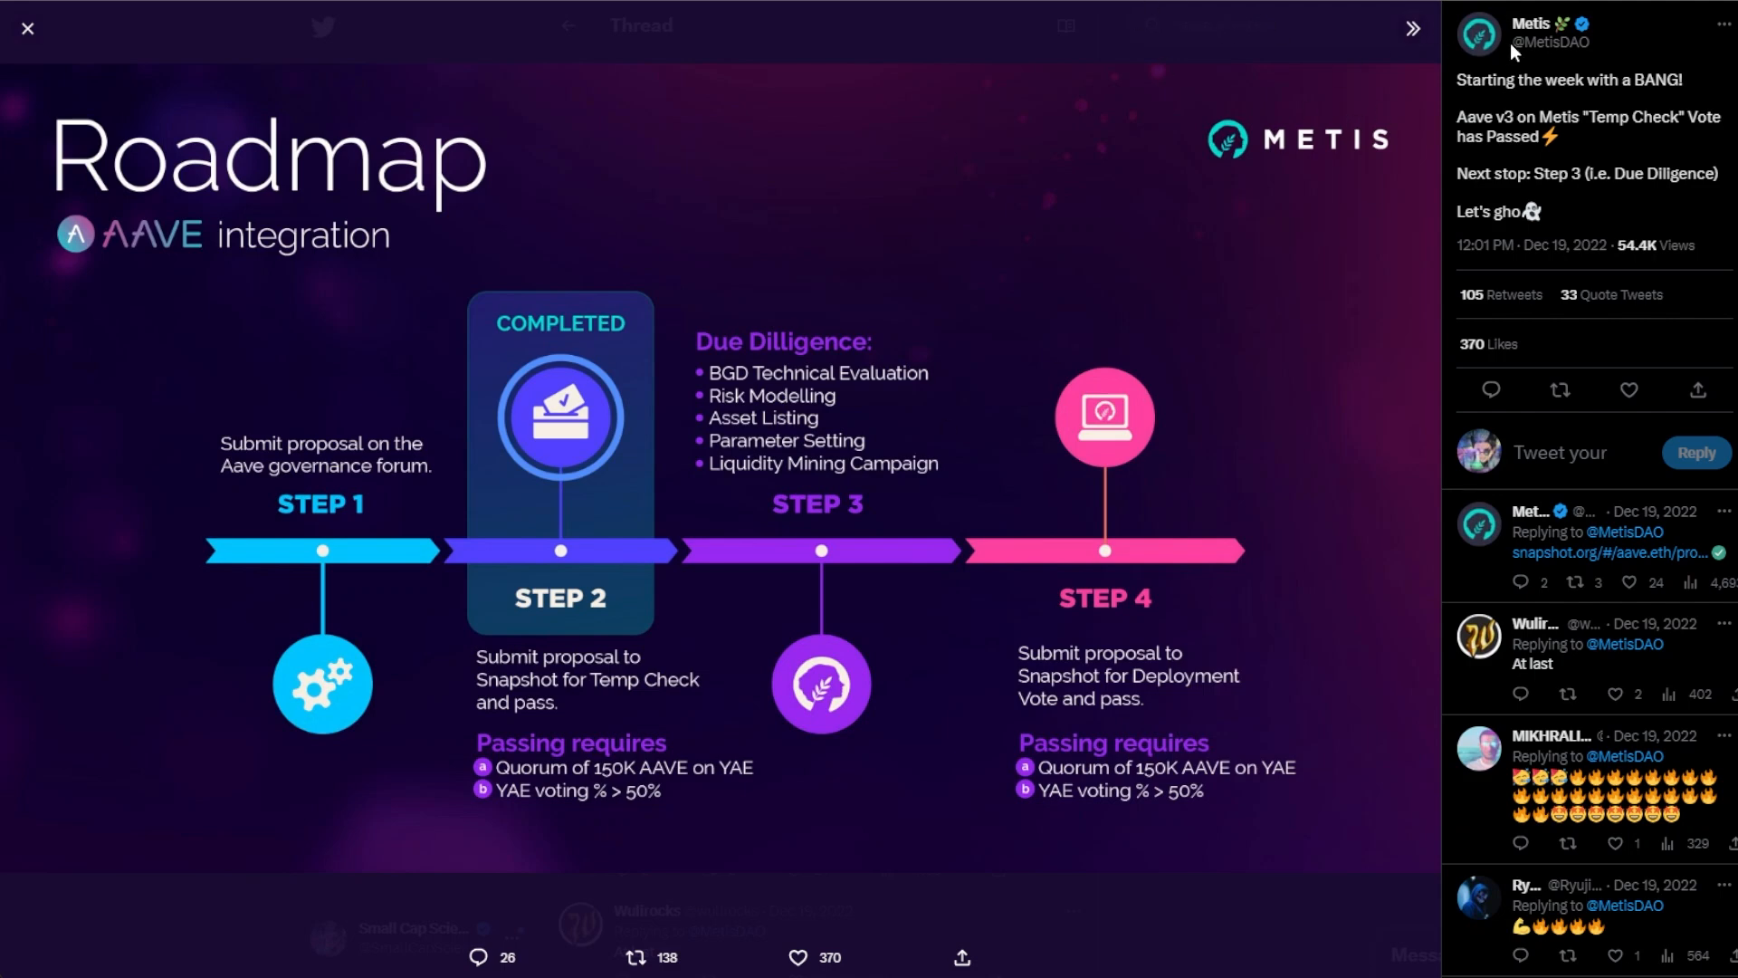
pyautogui.moveTo(1562, 172)
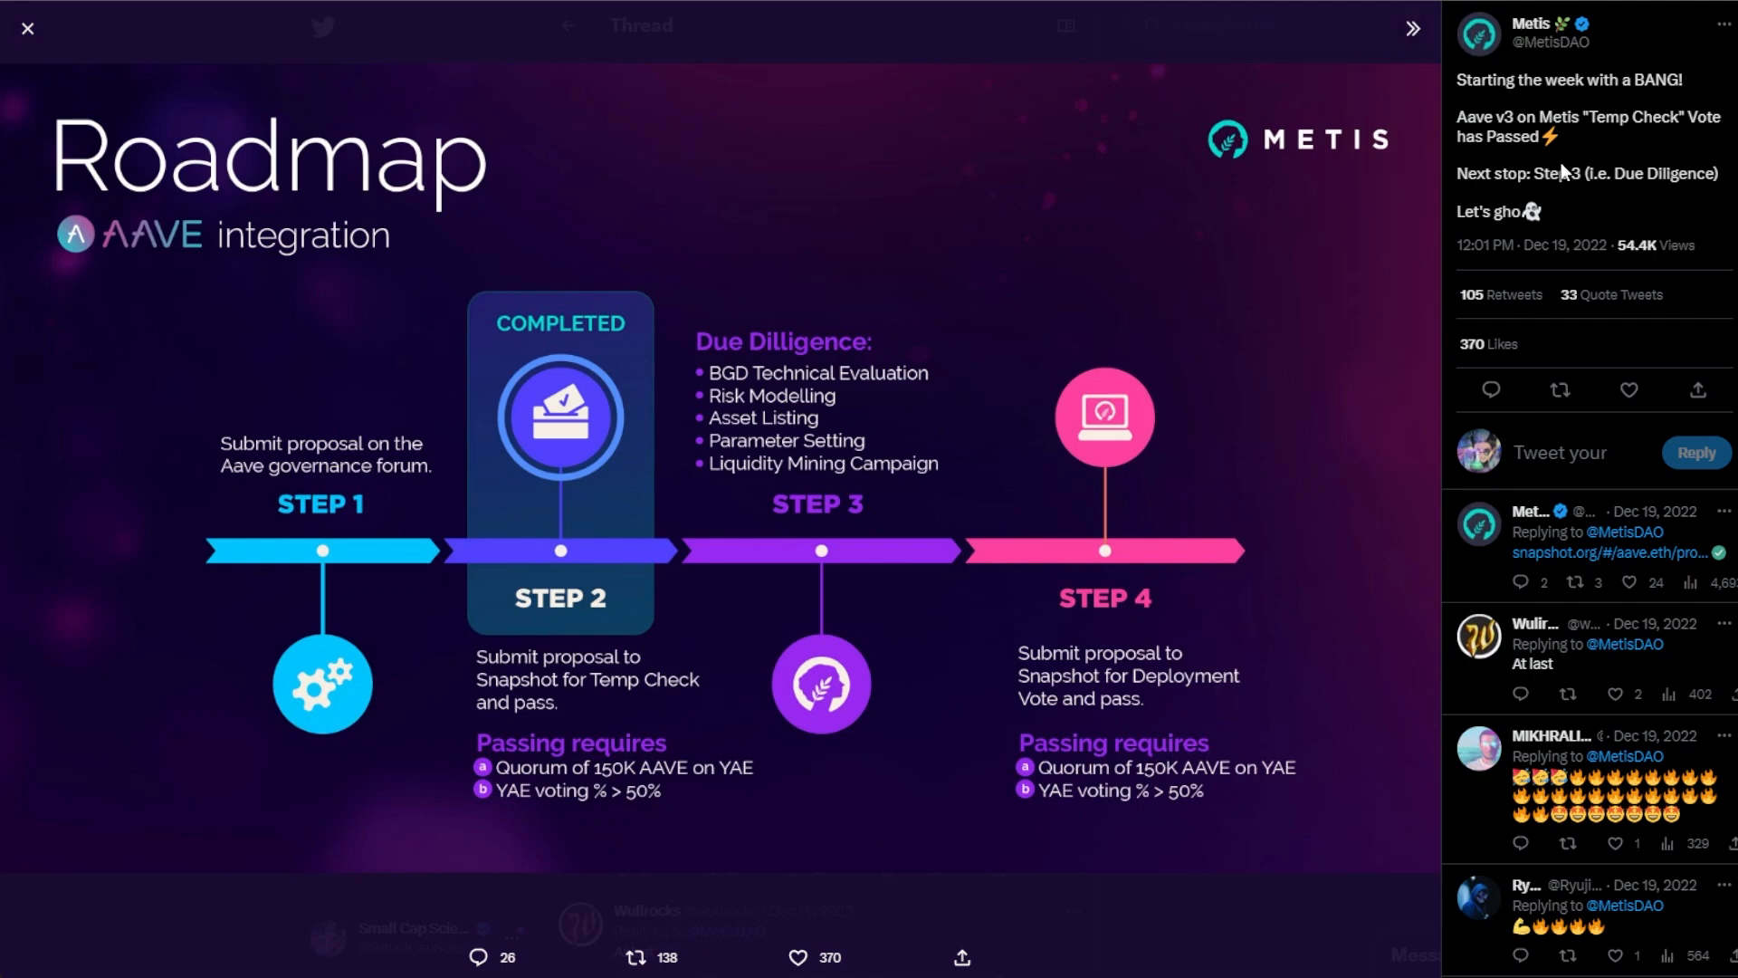
pyautogui.moveTo(328, 253)
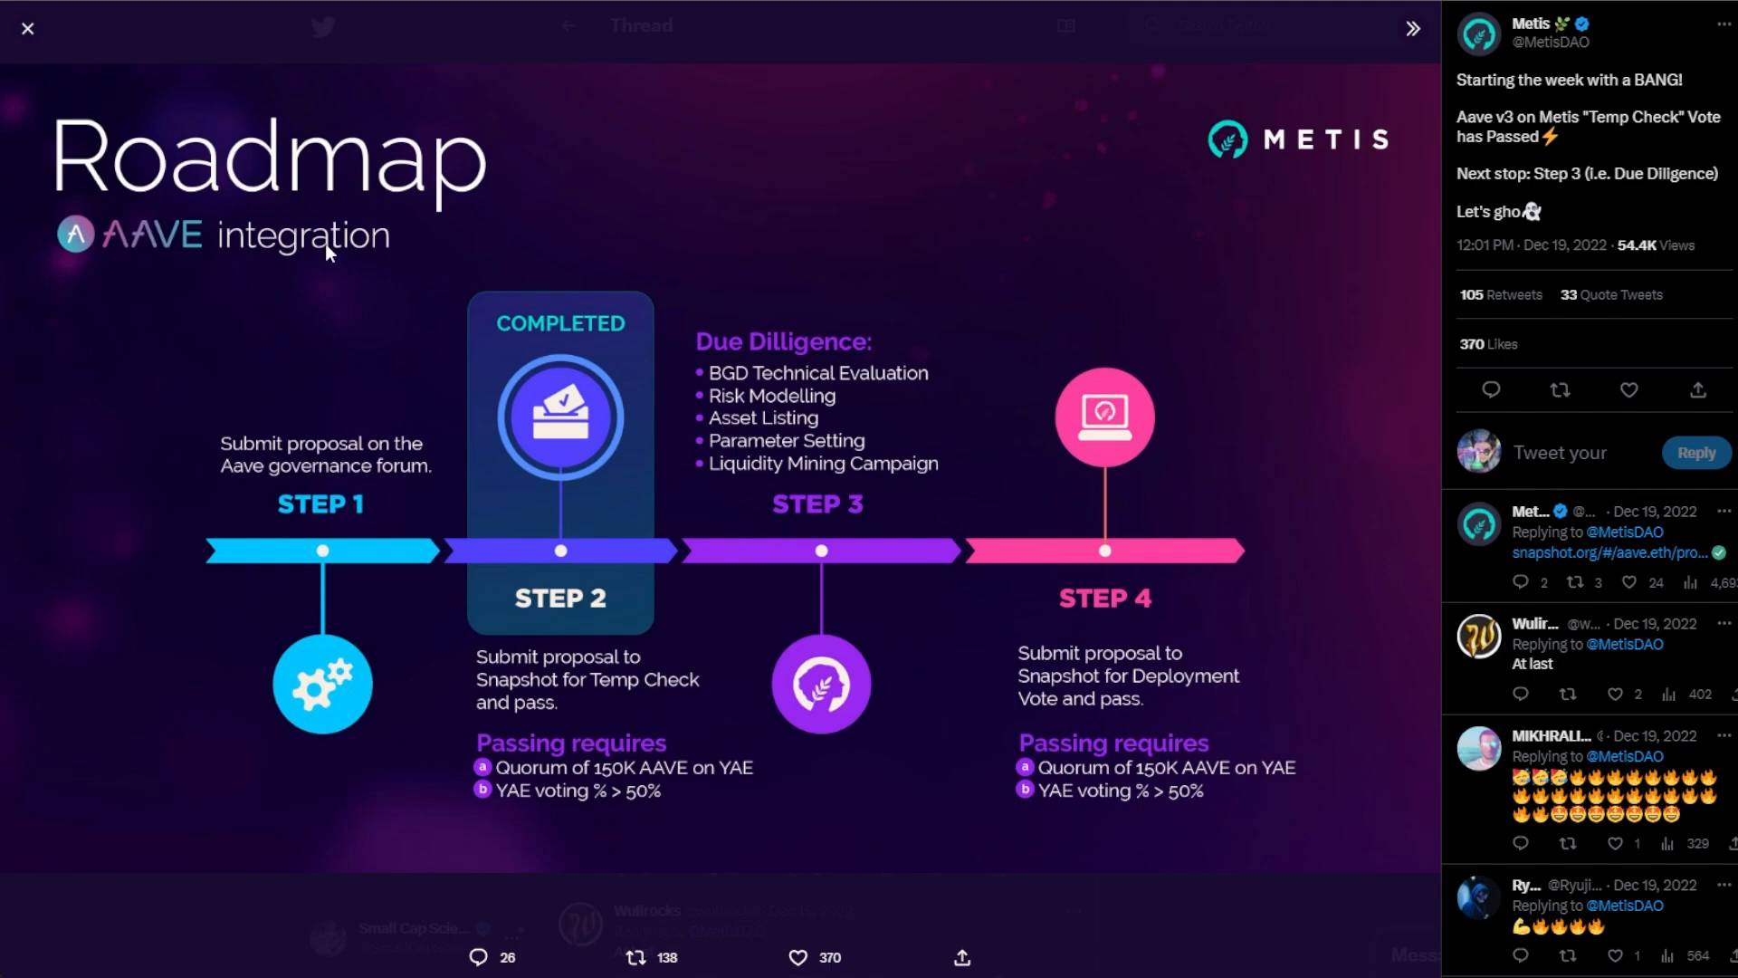
pyautogui.moveTo(481, 603)
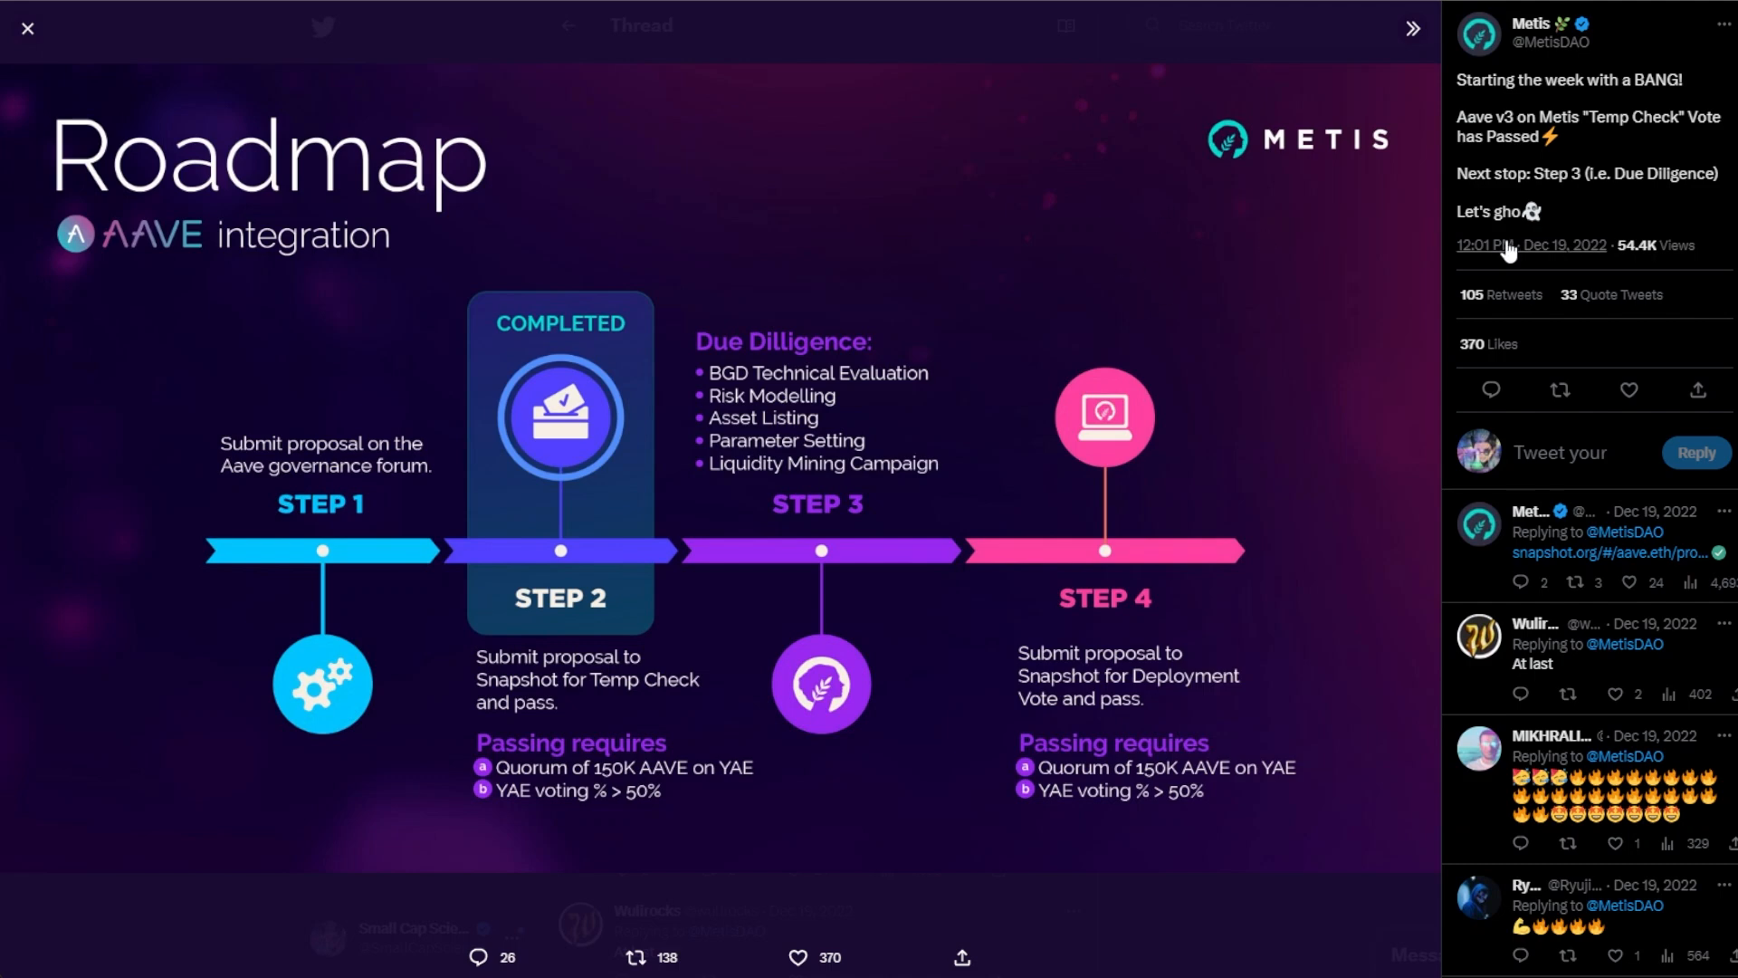
pyautogui.moveTo(614, 184)
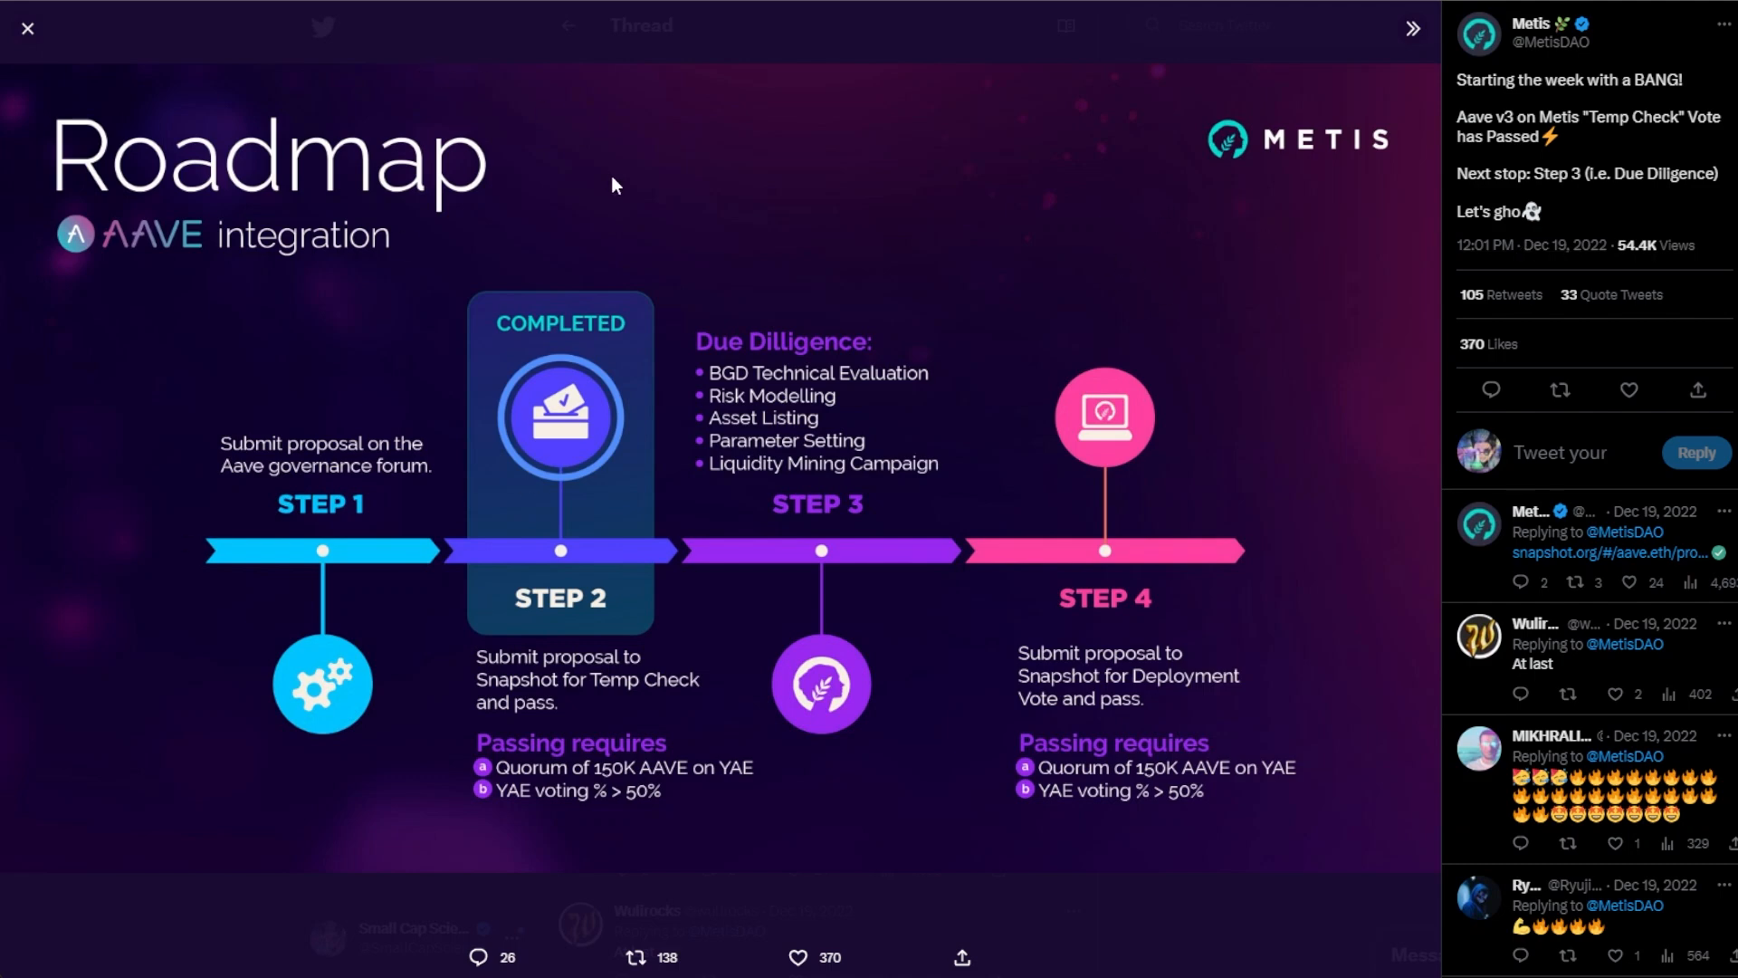
pyautogui.moveTo(607, 500)
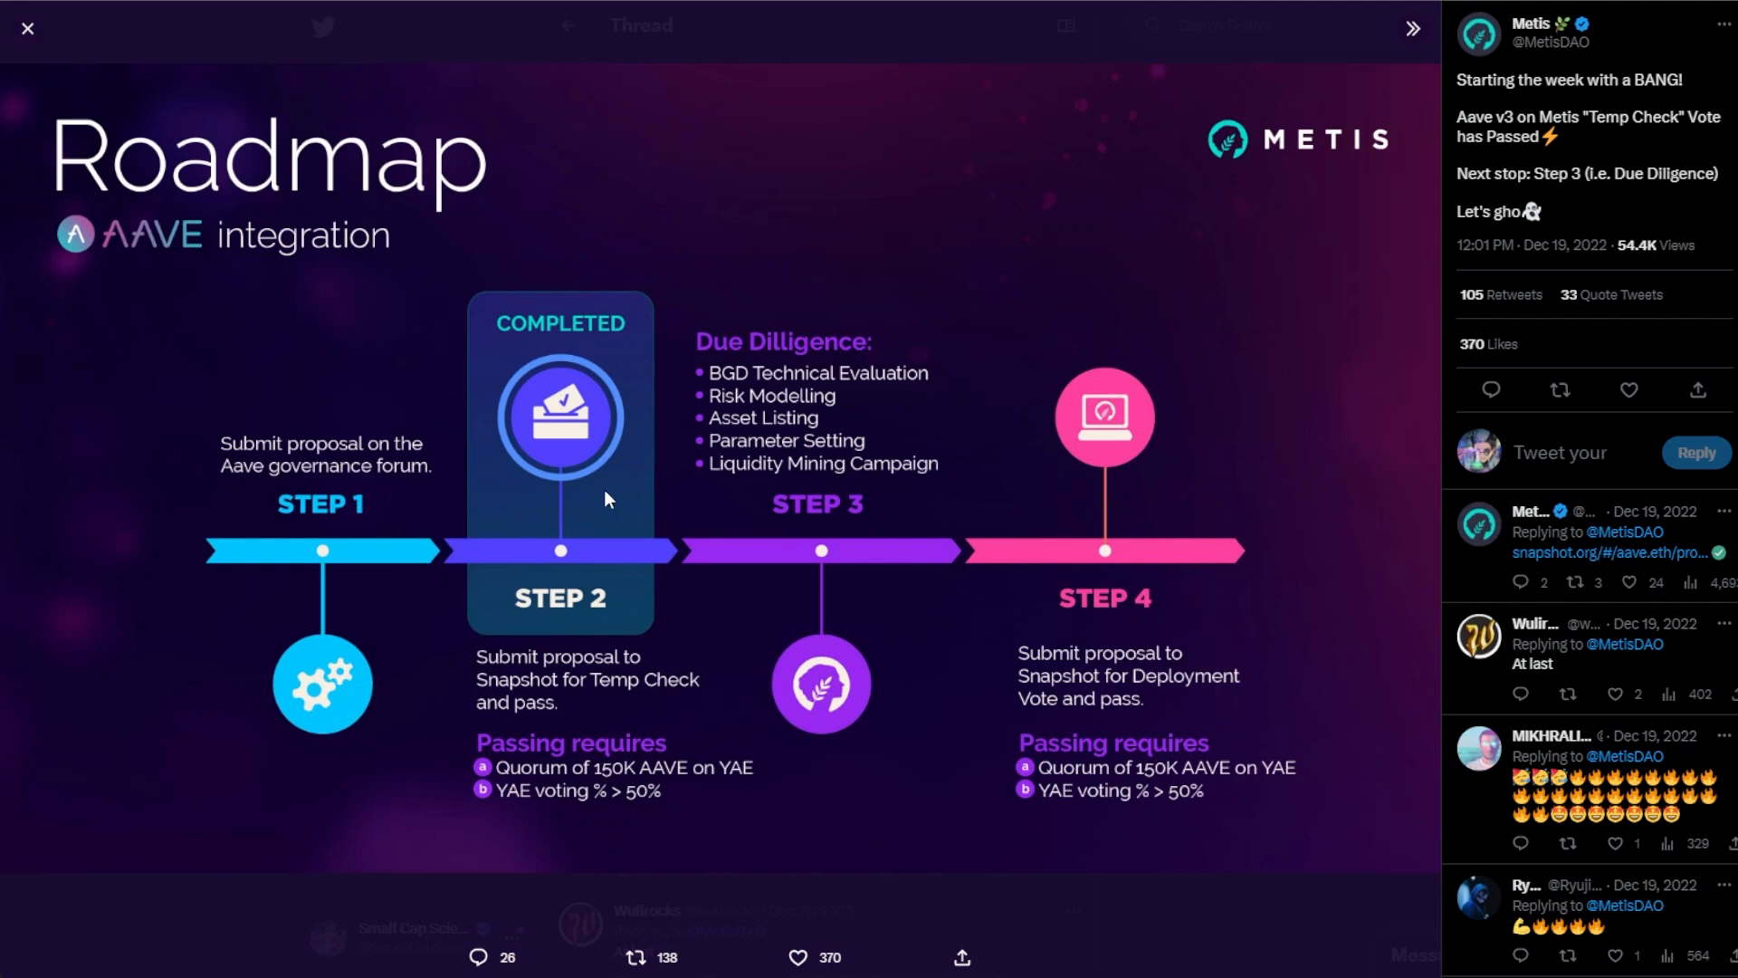
pyautogui.moveTo(710, 829)
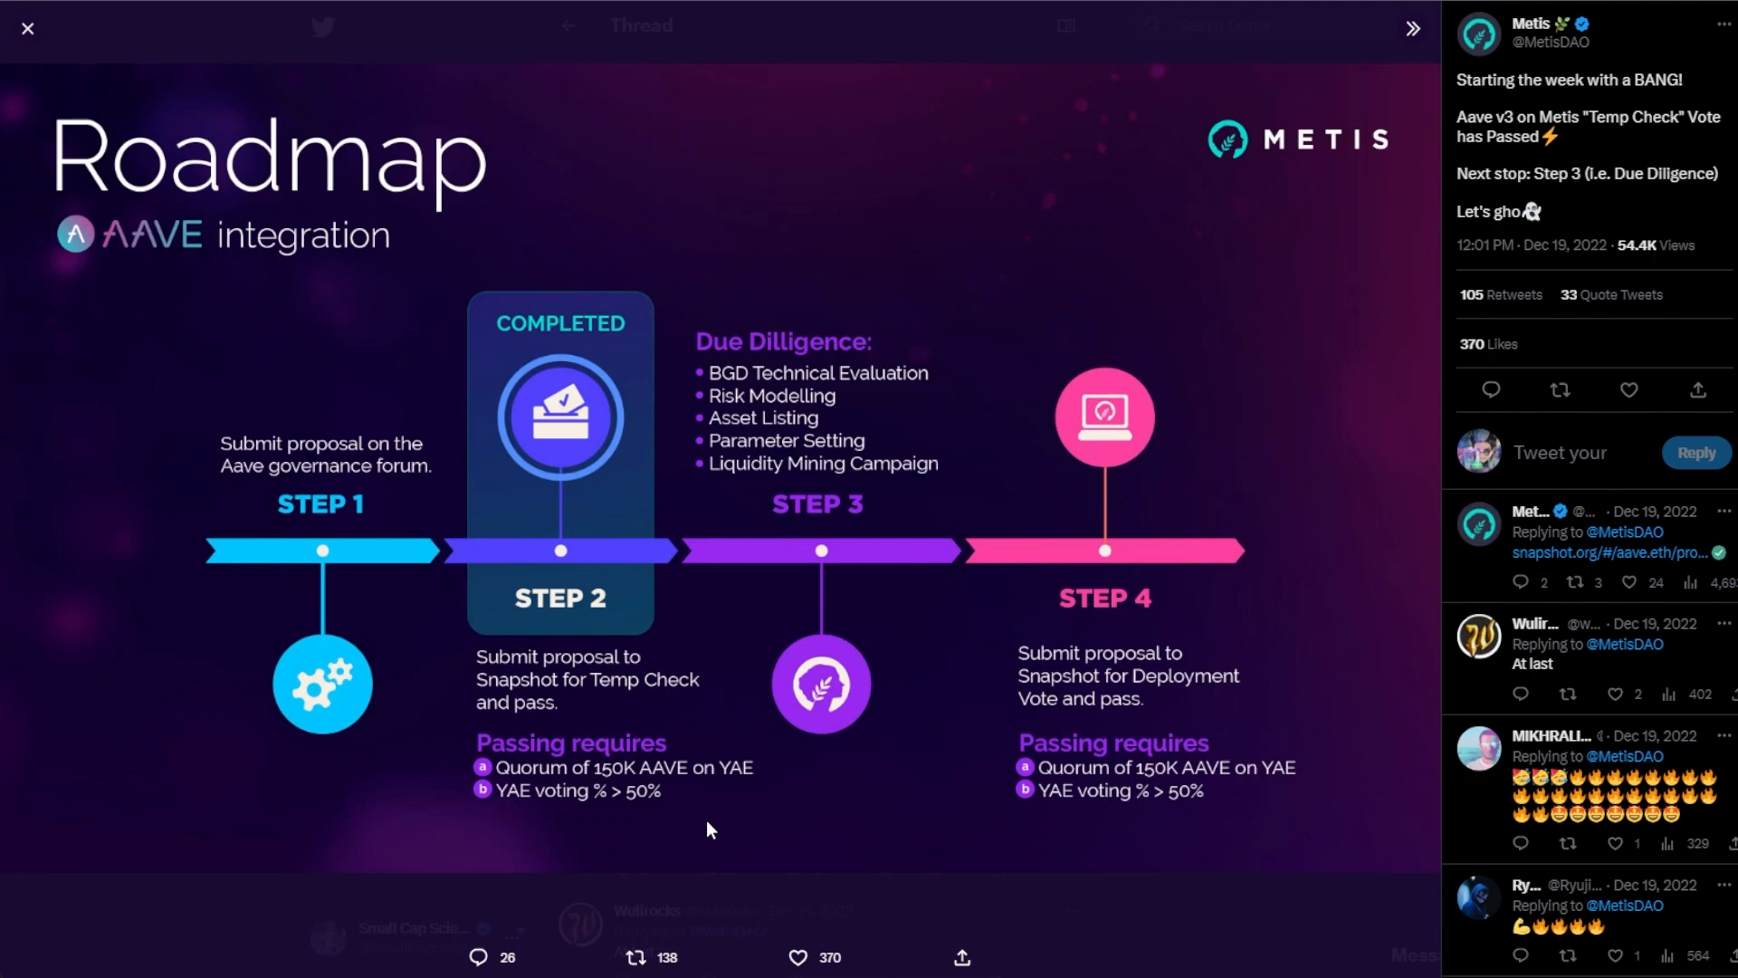
pyautogui.moveTo(764, 762)
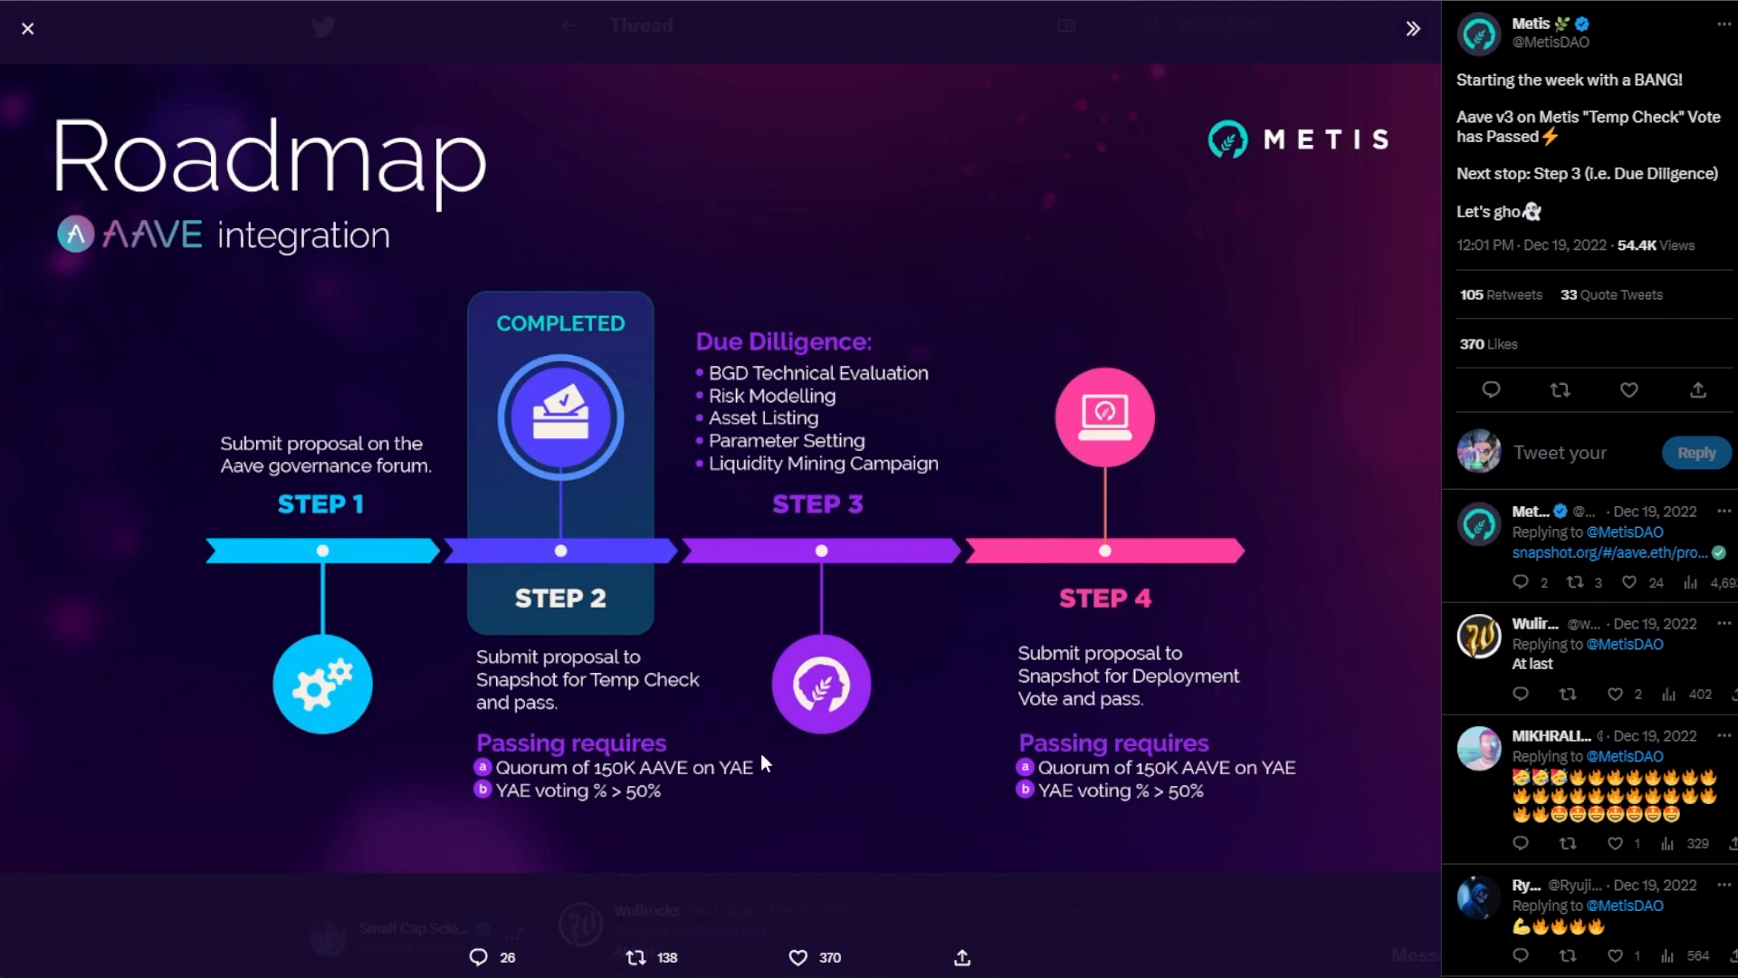
pyautogui.moveTo(1371, 963)
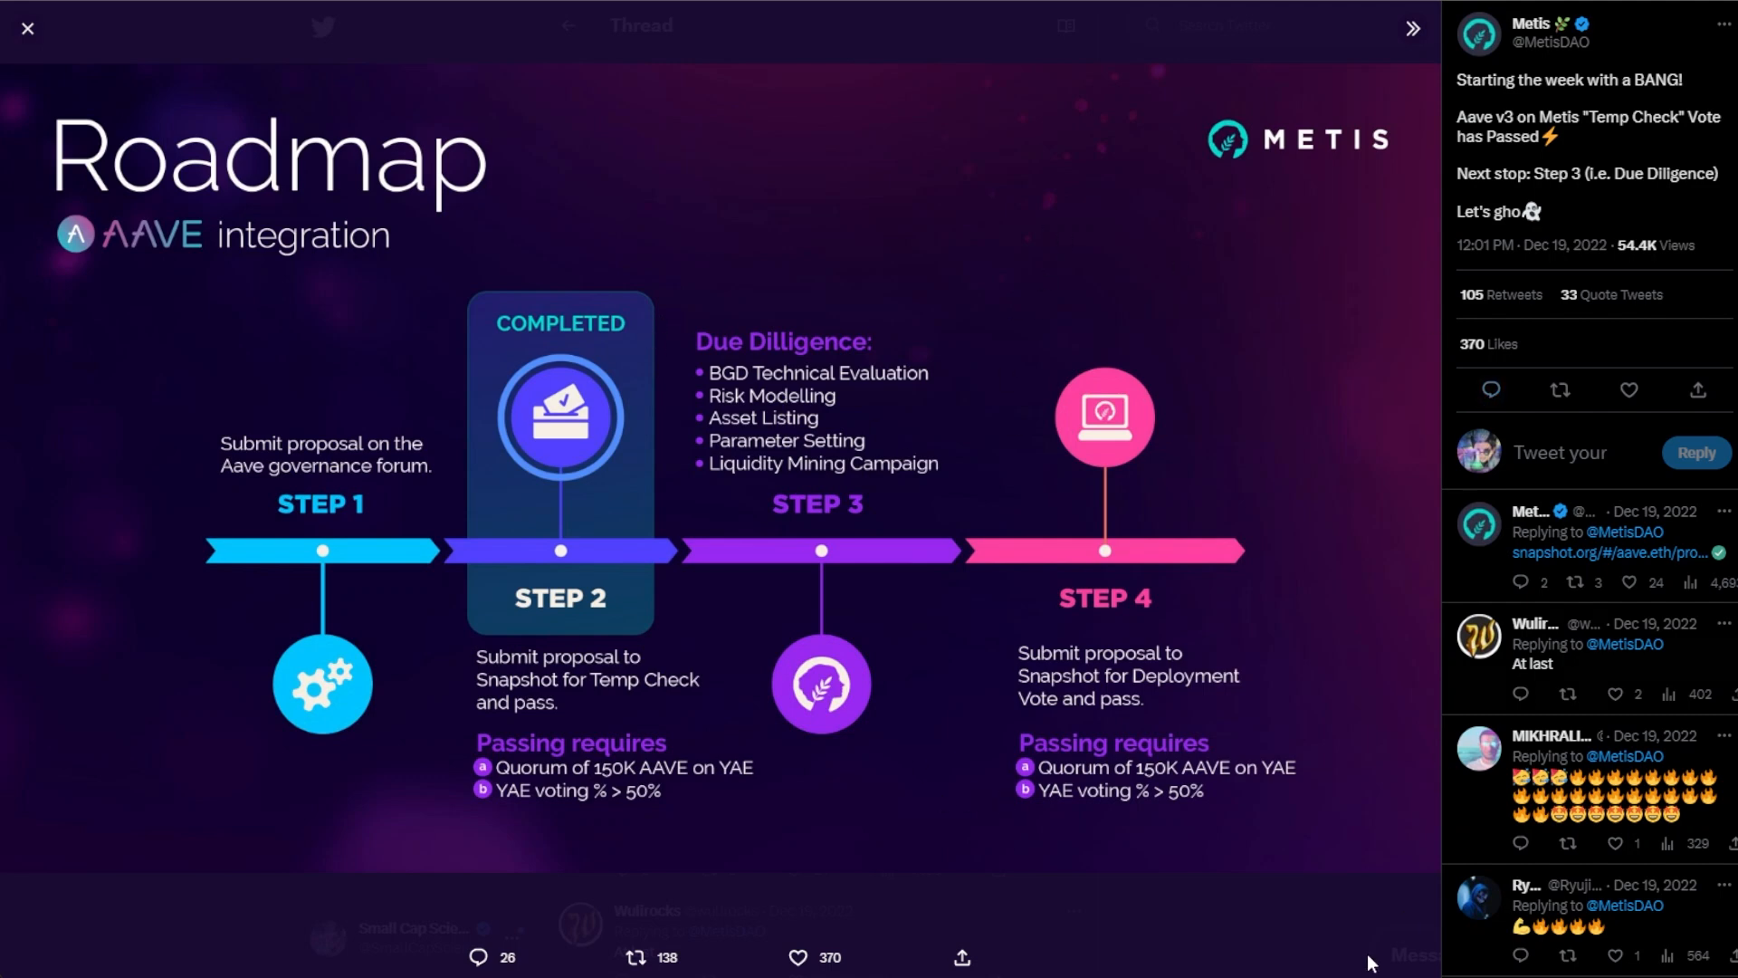
pyautogui.moveTo(1048, 445)
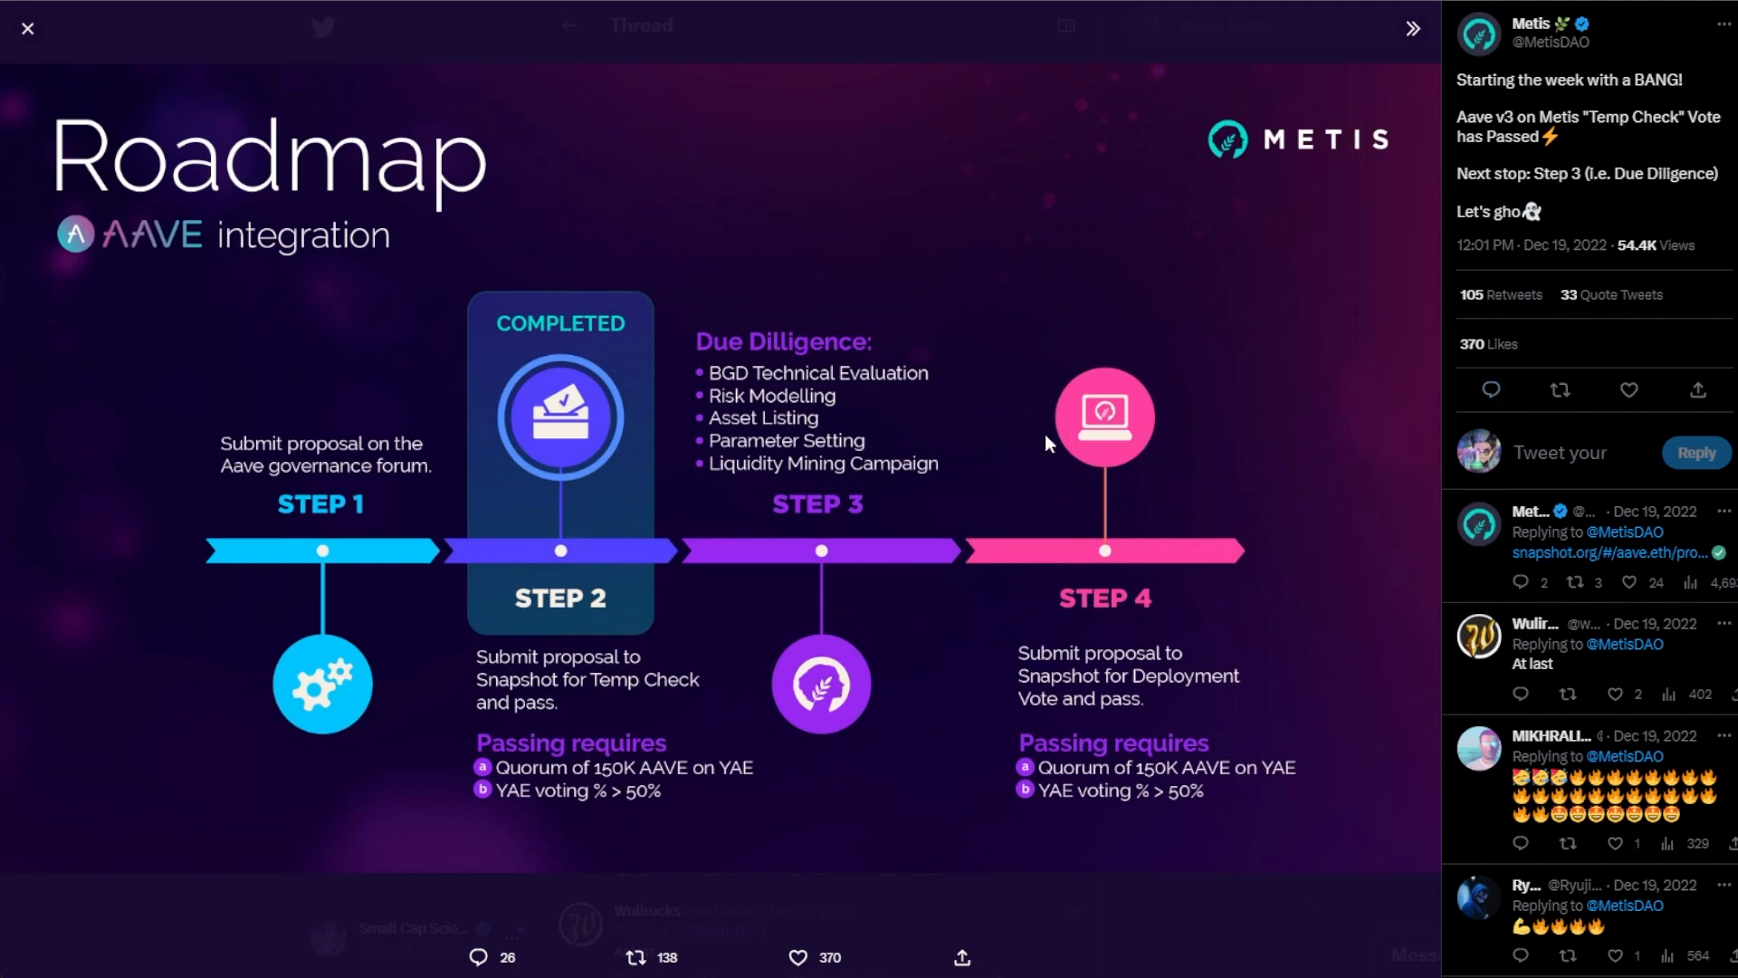
pyautogui.moveTo(1327, 757)
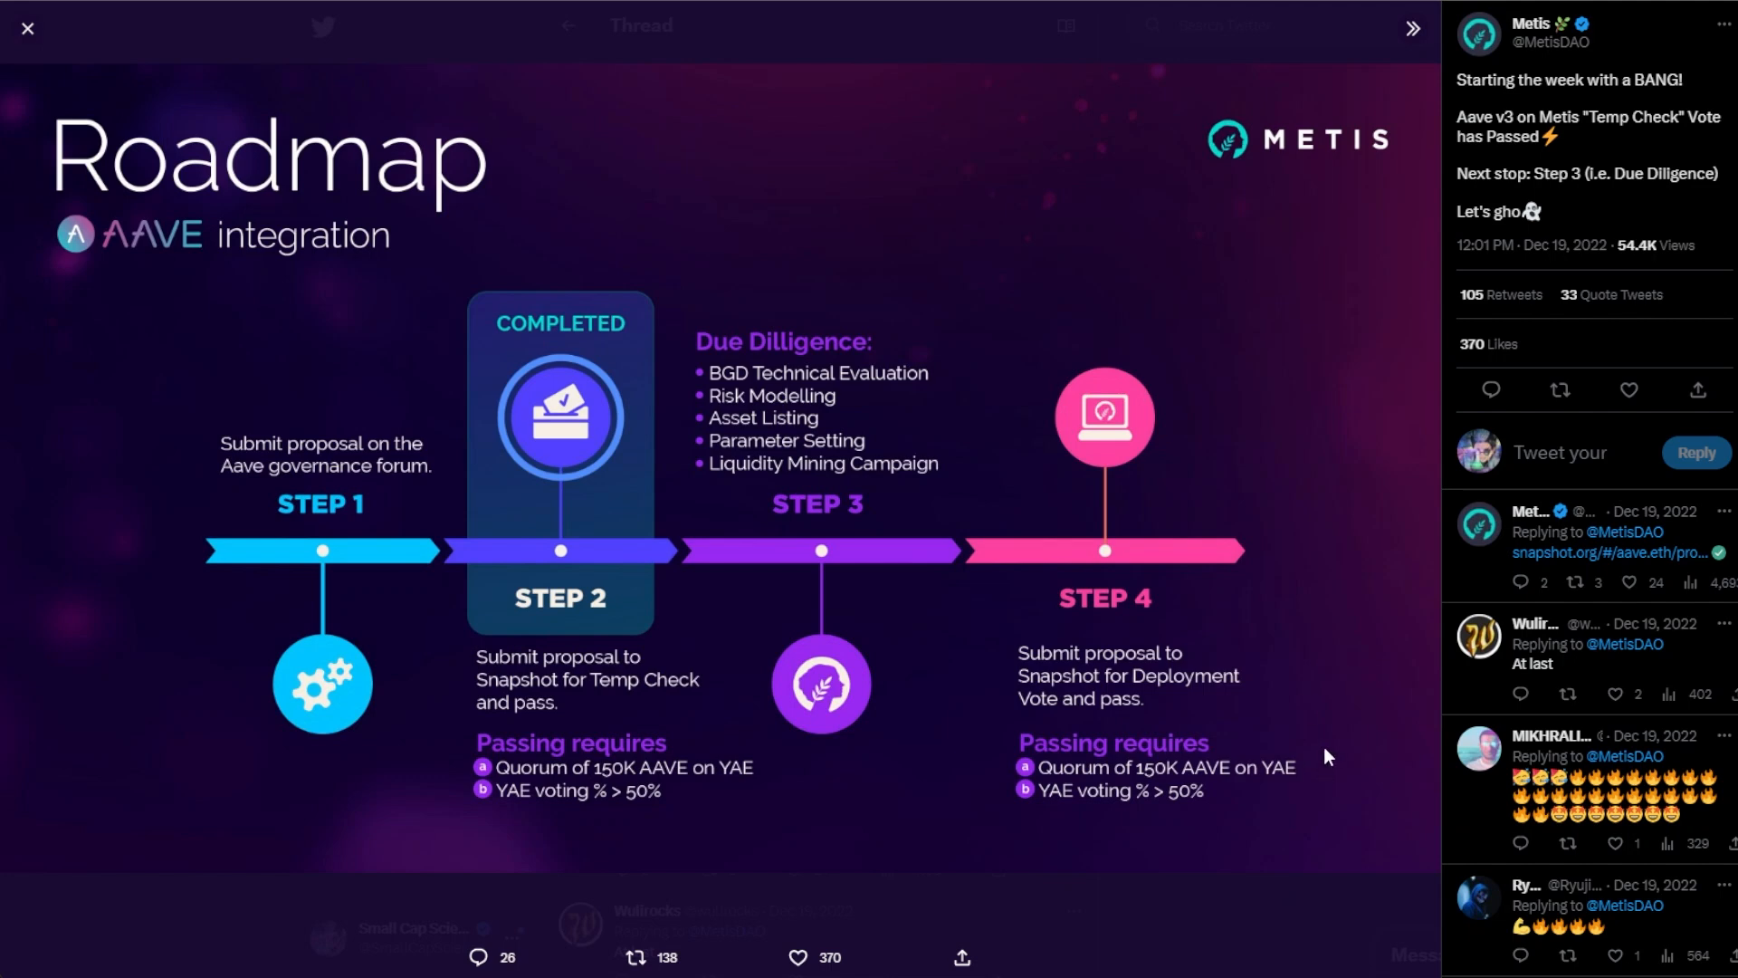
pyautogui.moveTo(1227, 341)
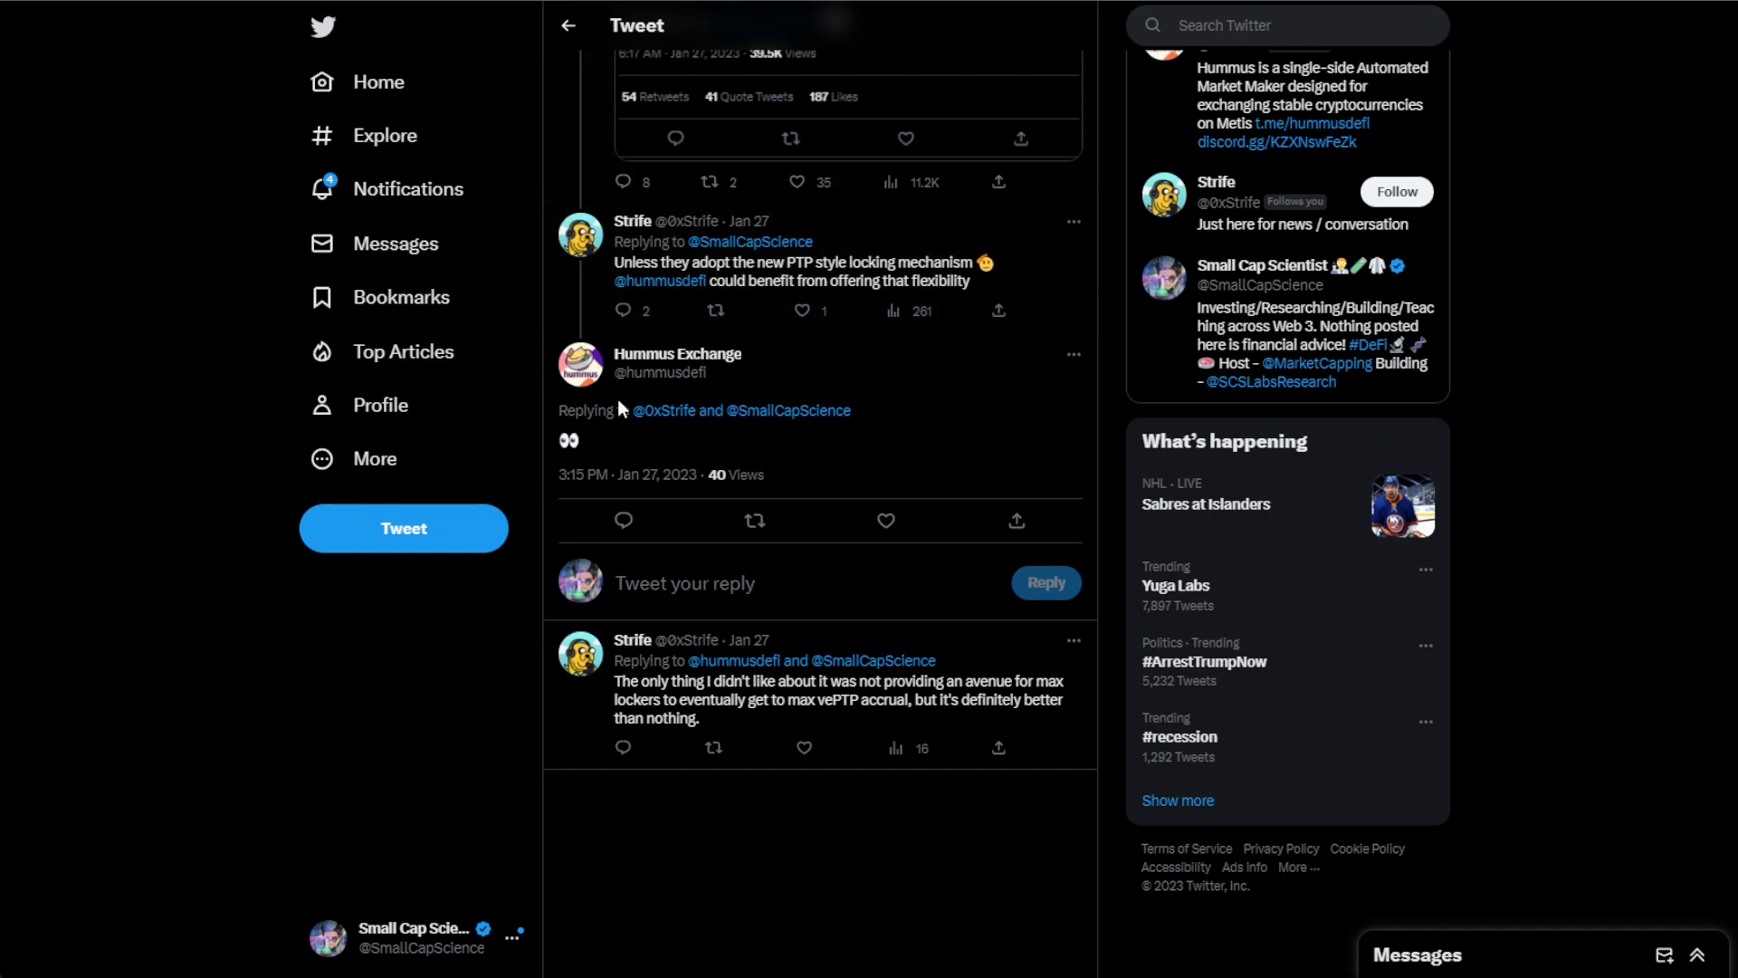
pyautogui.moveTo(867, 418)
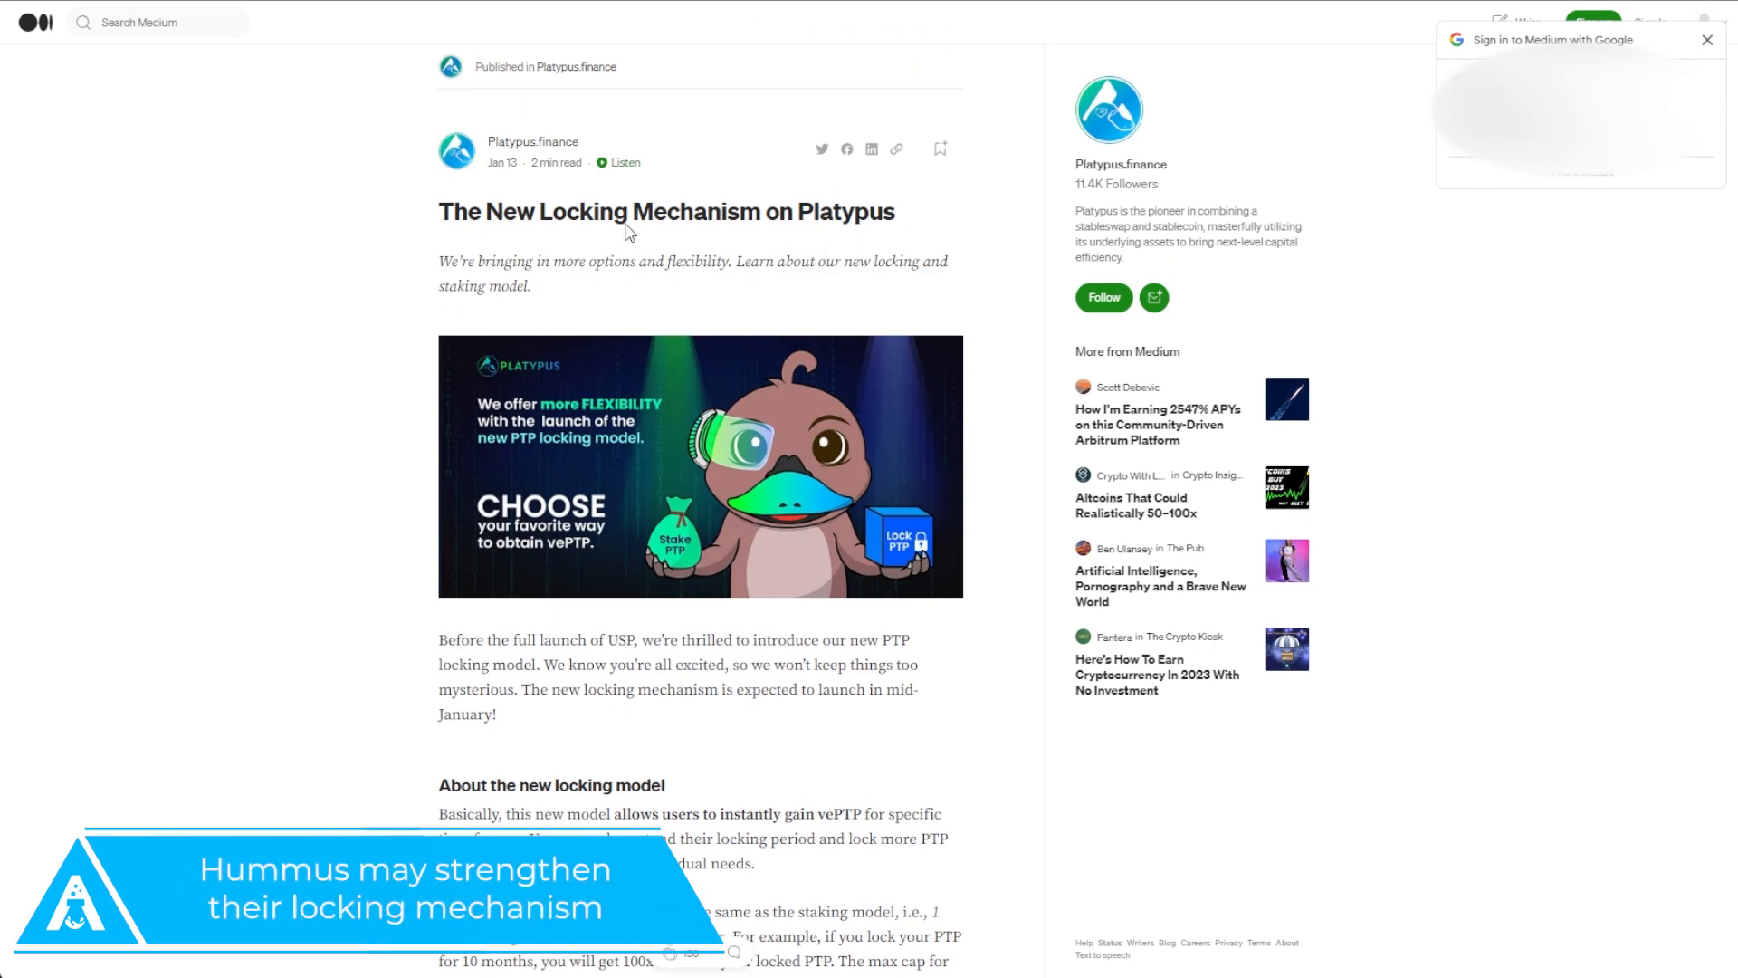
pyautogui.scroll(-3)
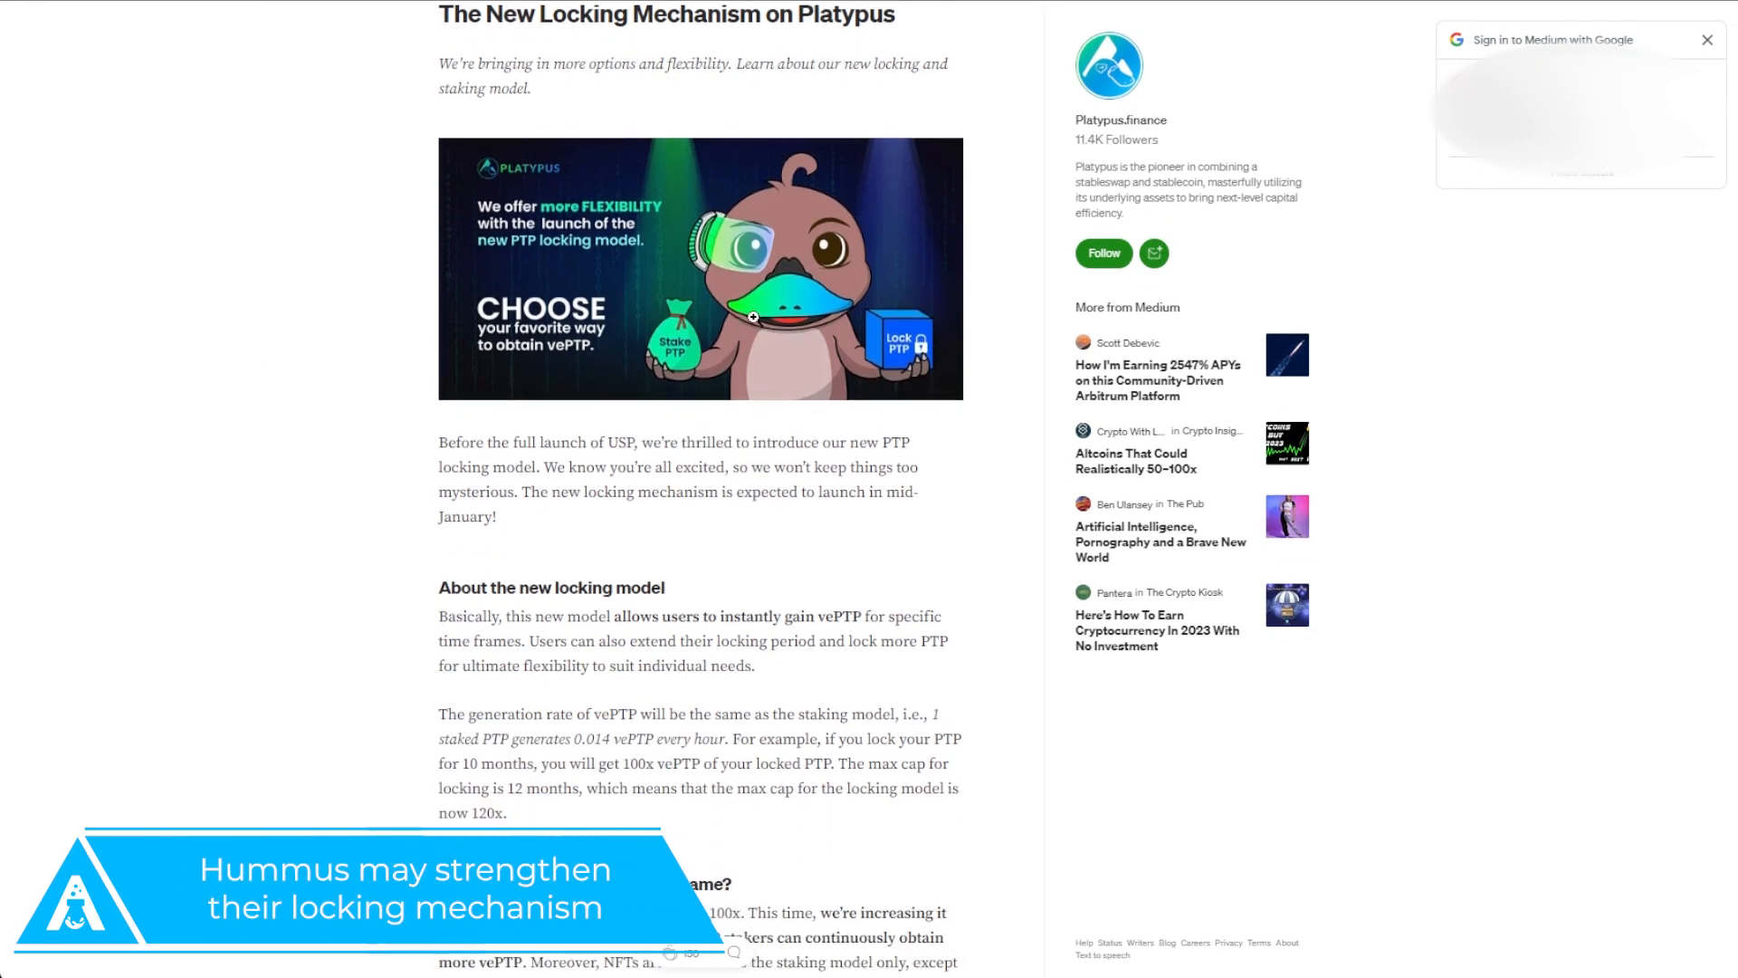
pyautogui.scroll(-3)
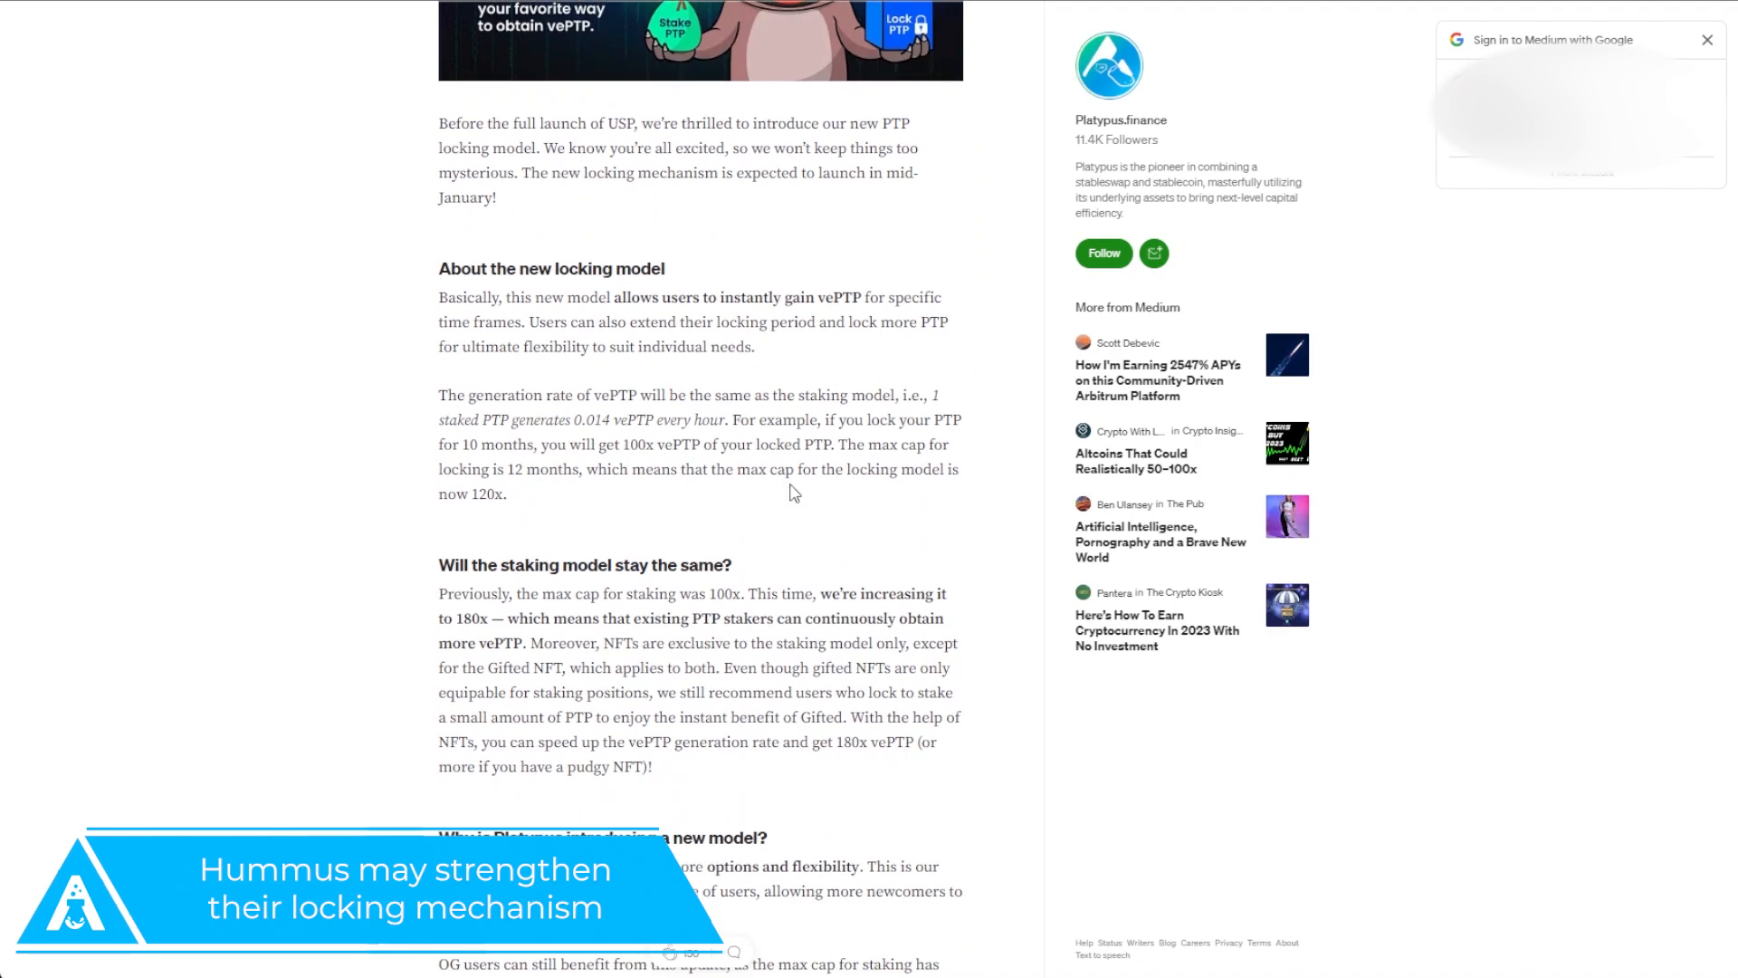
pyautogui.scroll(-3)
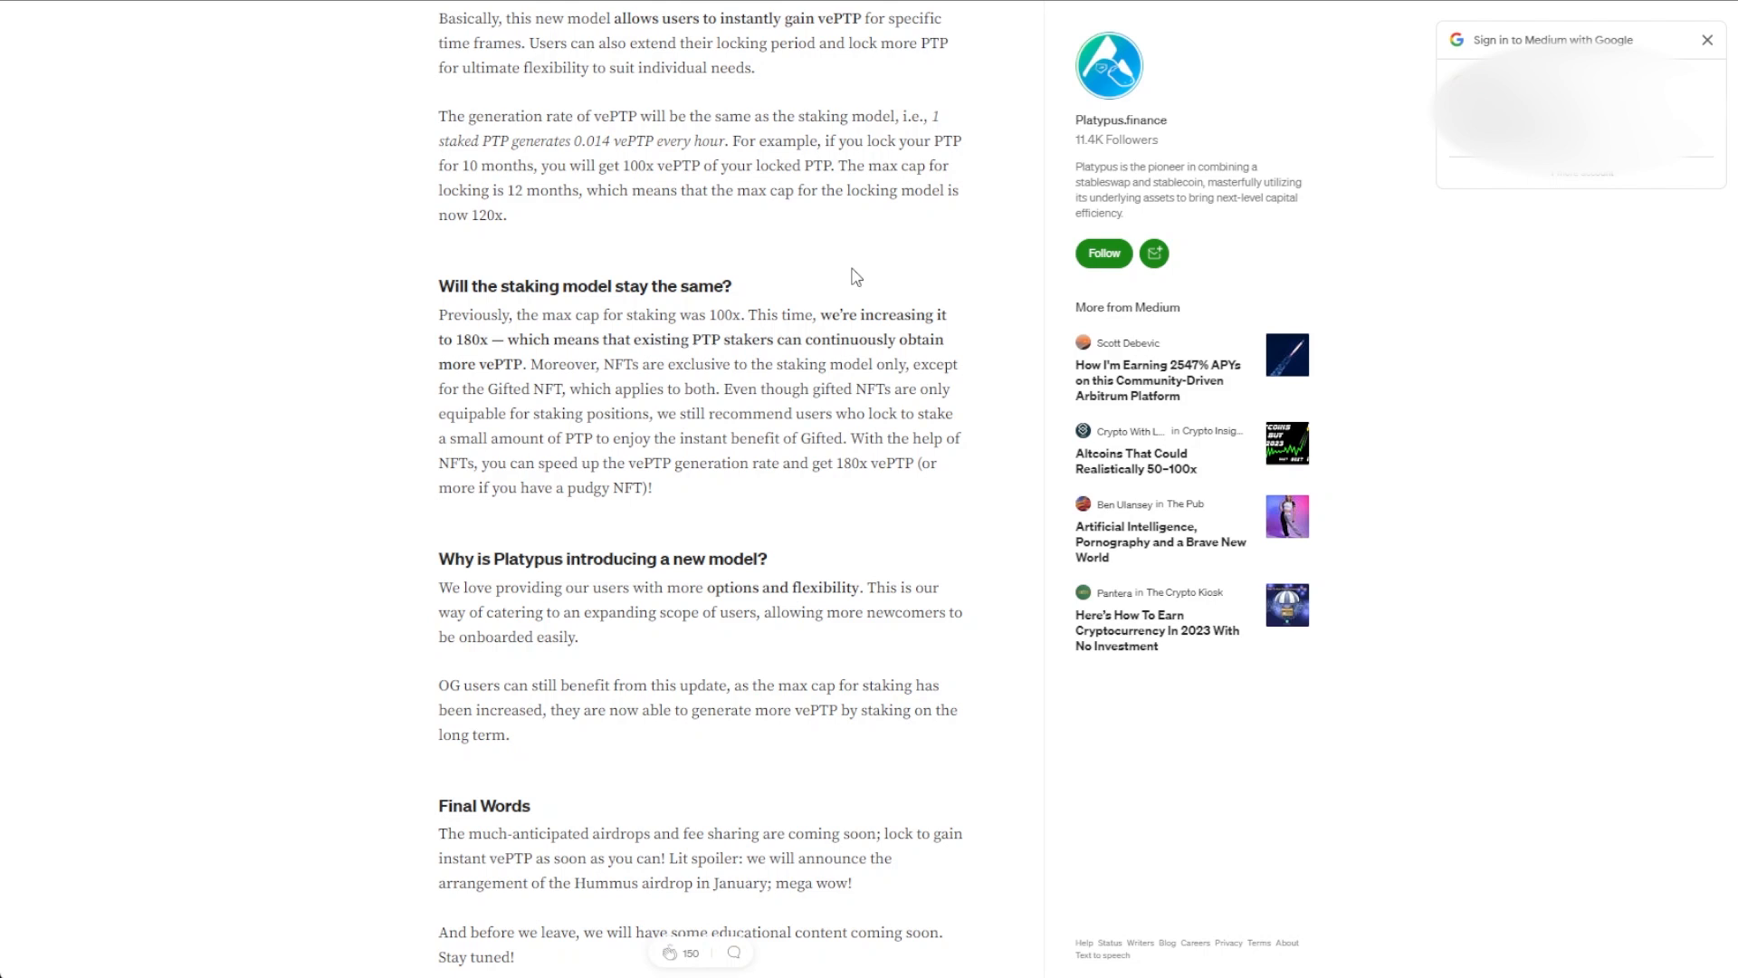
pyautogui.moveTo(527, 393)
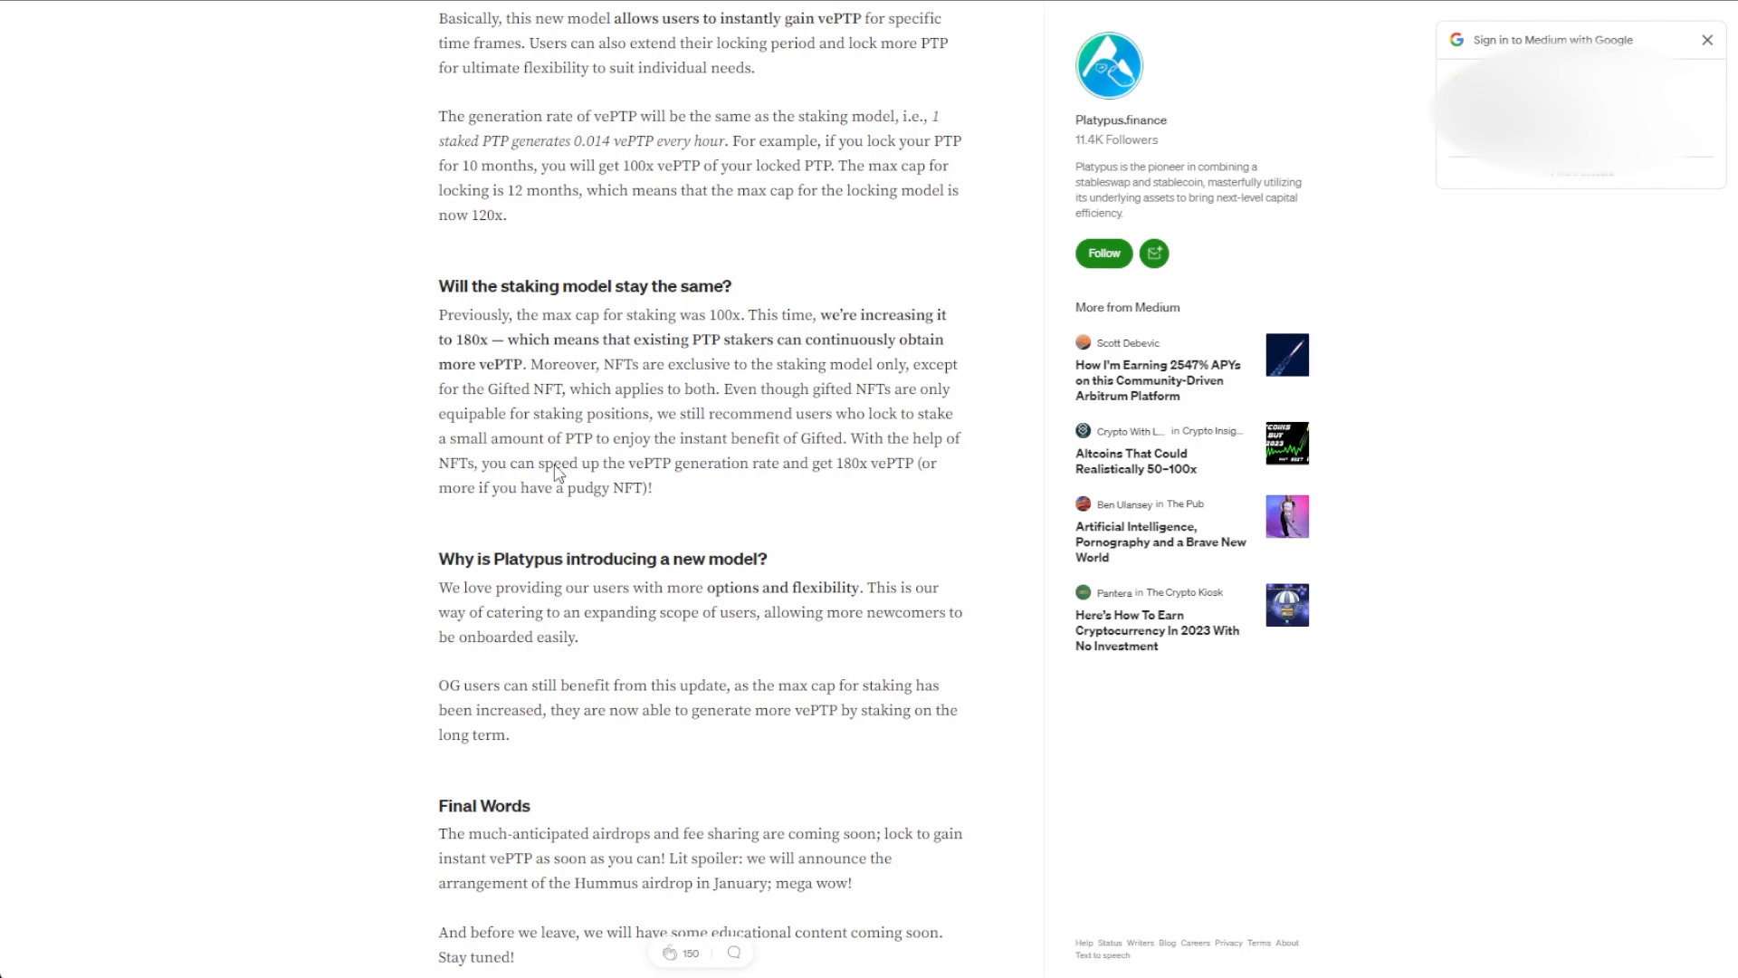
pyautogui.moveTo(681, 255)
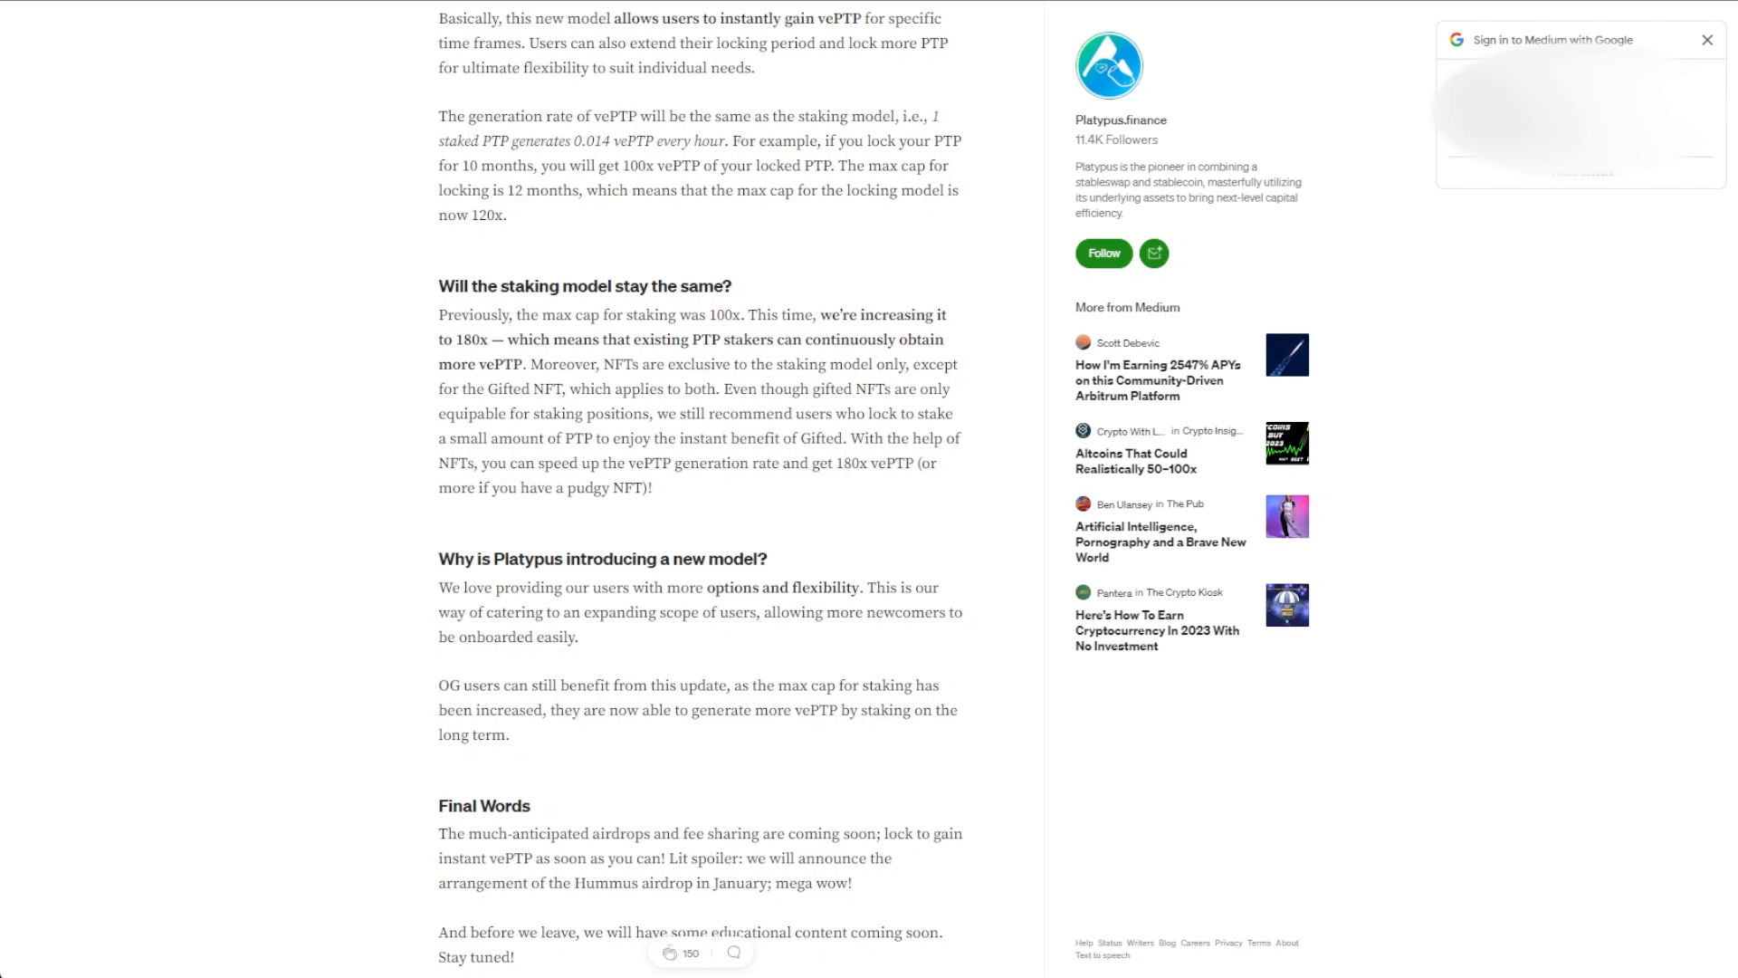
pyautogui.scroll(-3)
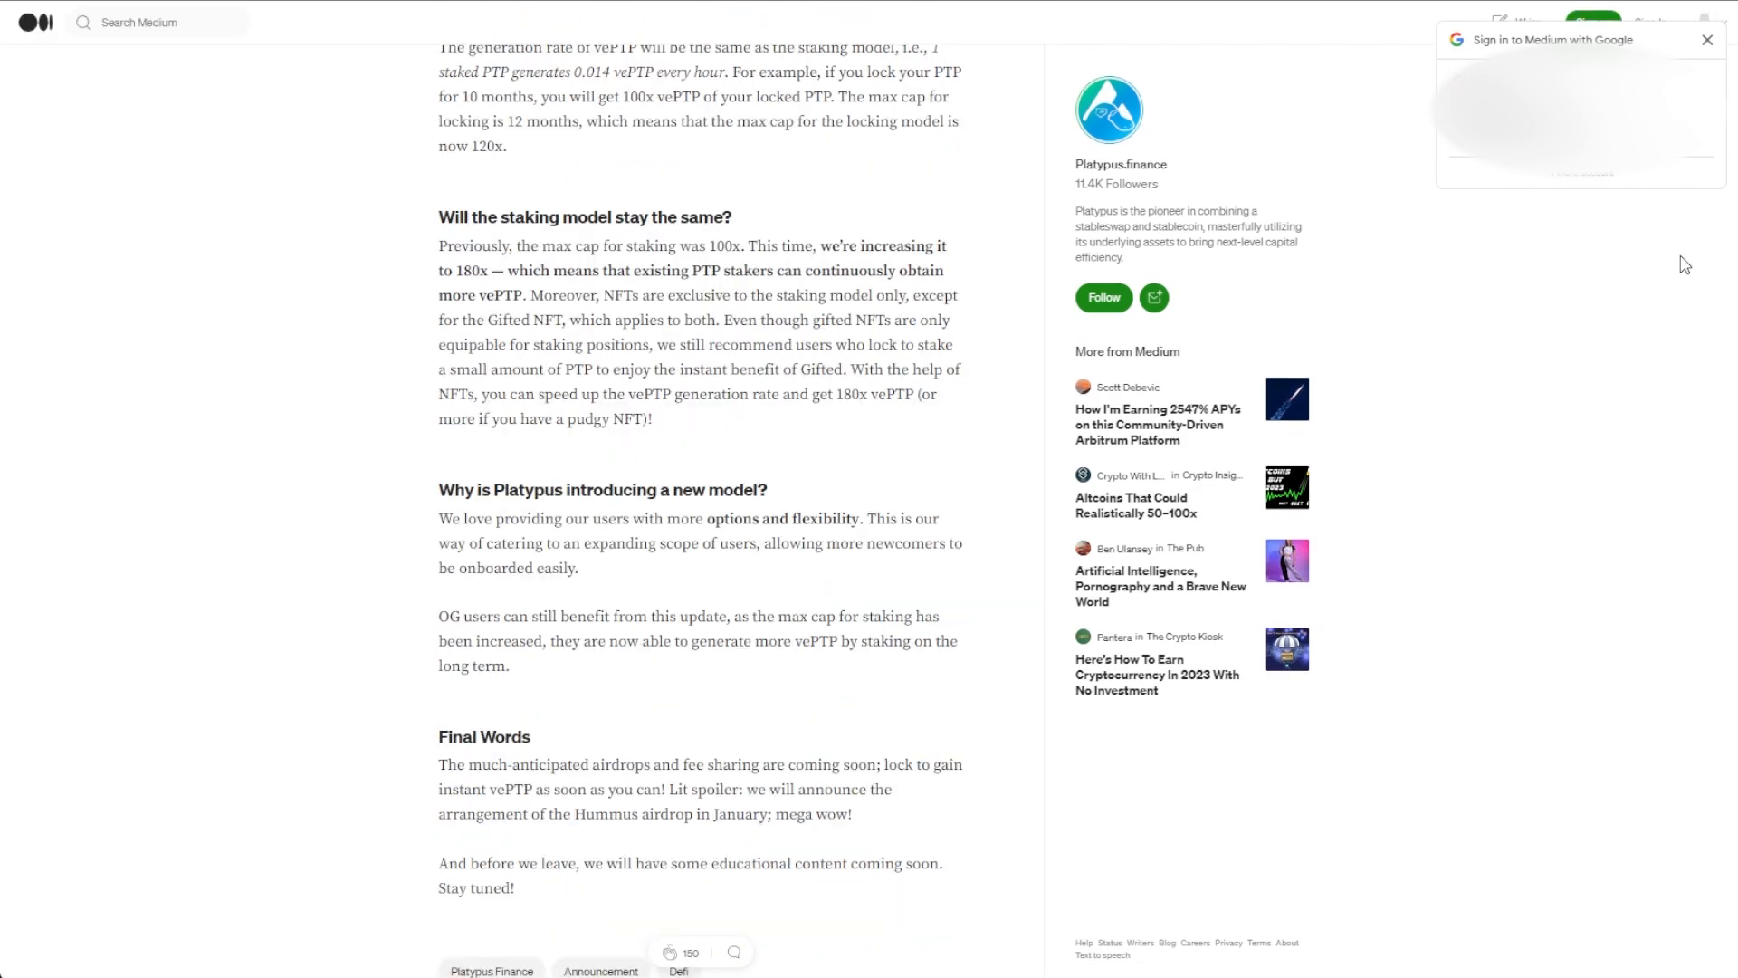